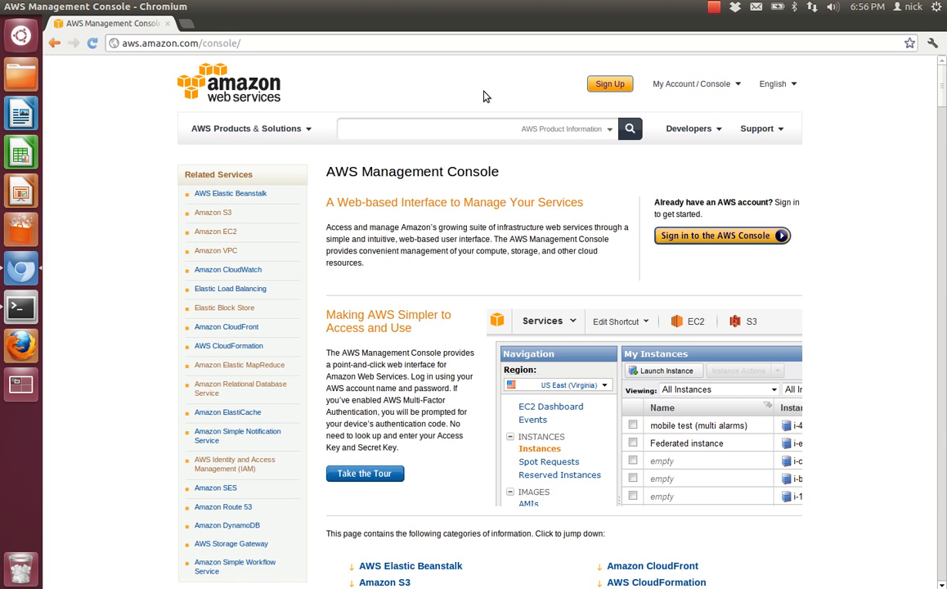
left_click(692, 83)
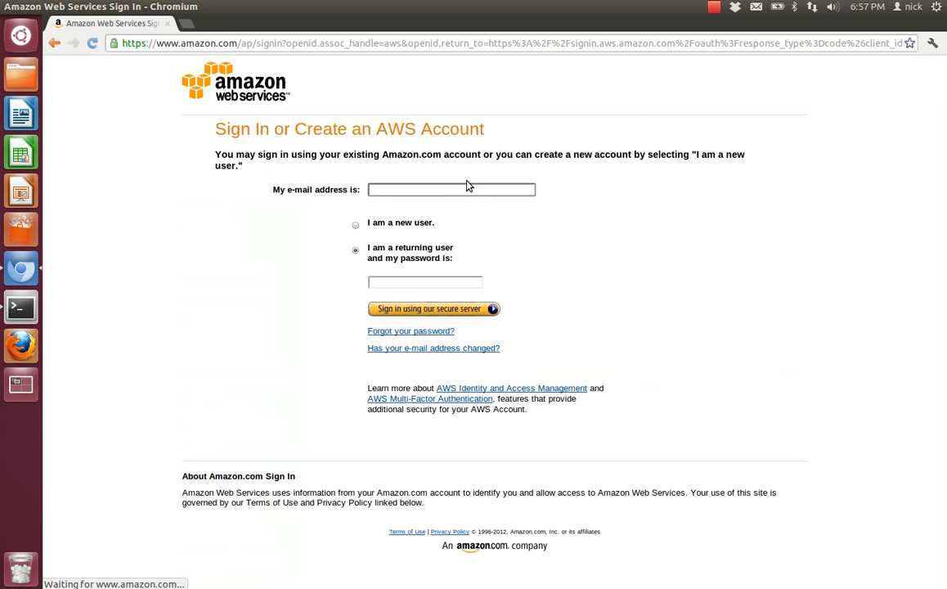
left_click(451, 190)
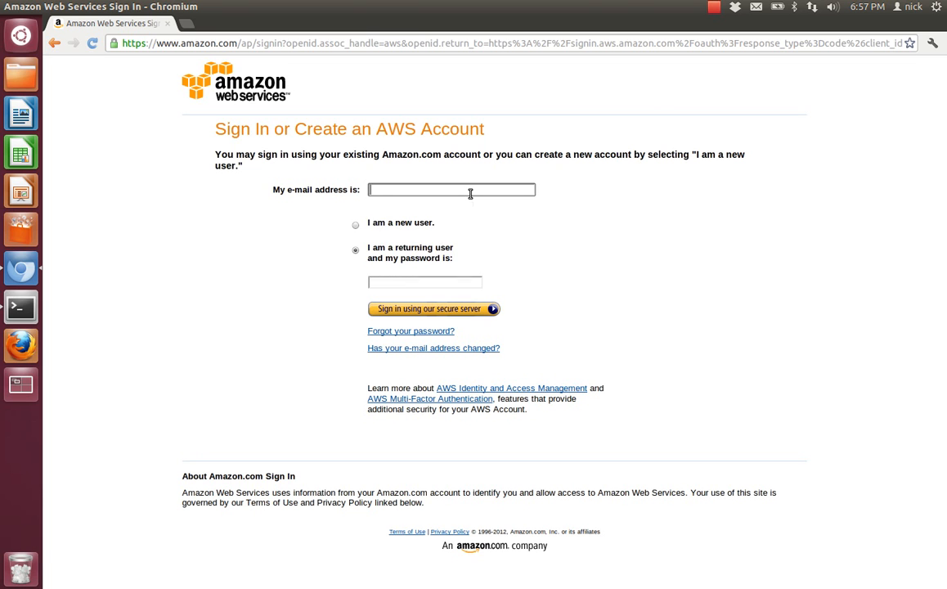
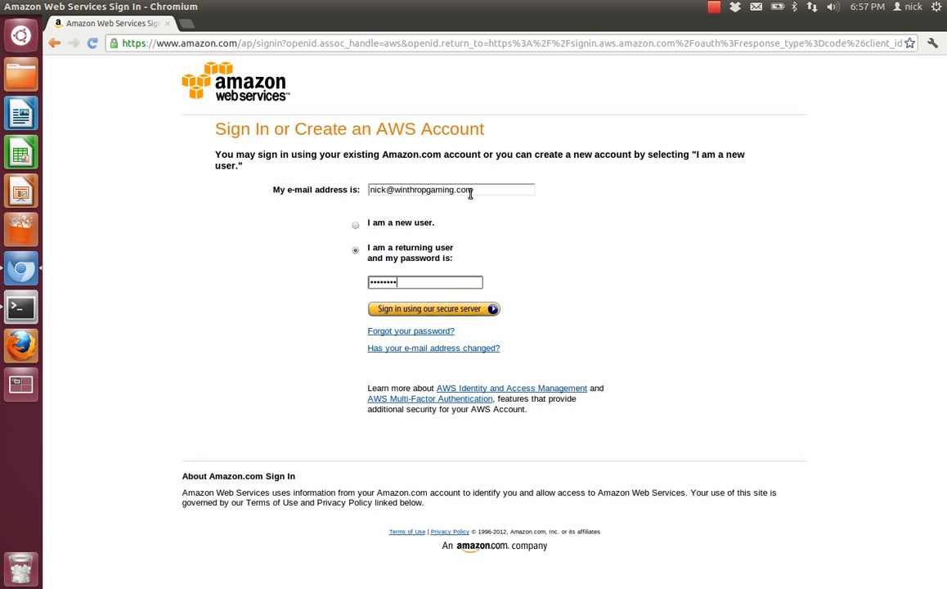
left_click(433, 307)
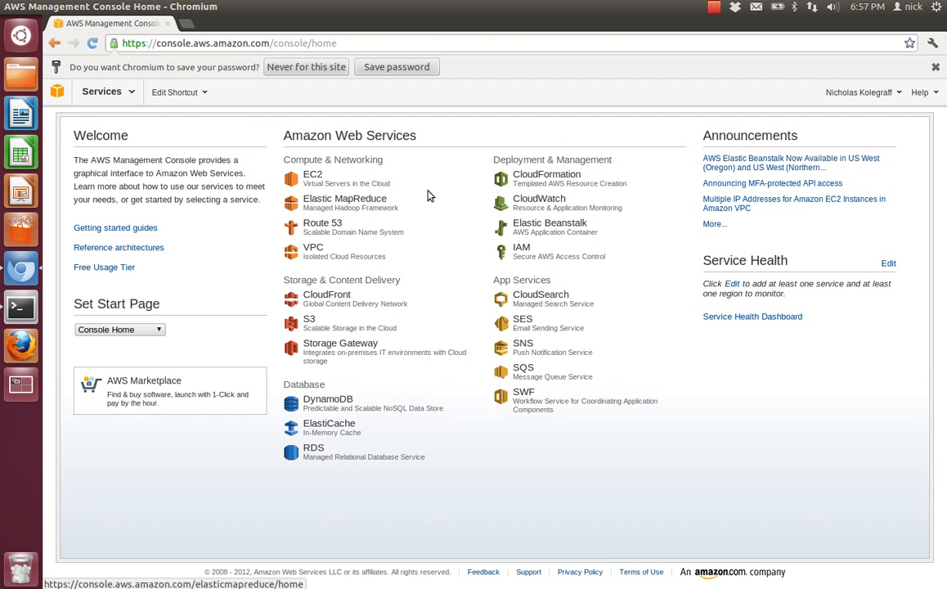
- From EC2, start the Classic launch wizard, search Community AMIs for BigDataR, then list My AMIs
left_click(312, 174)
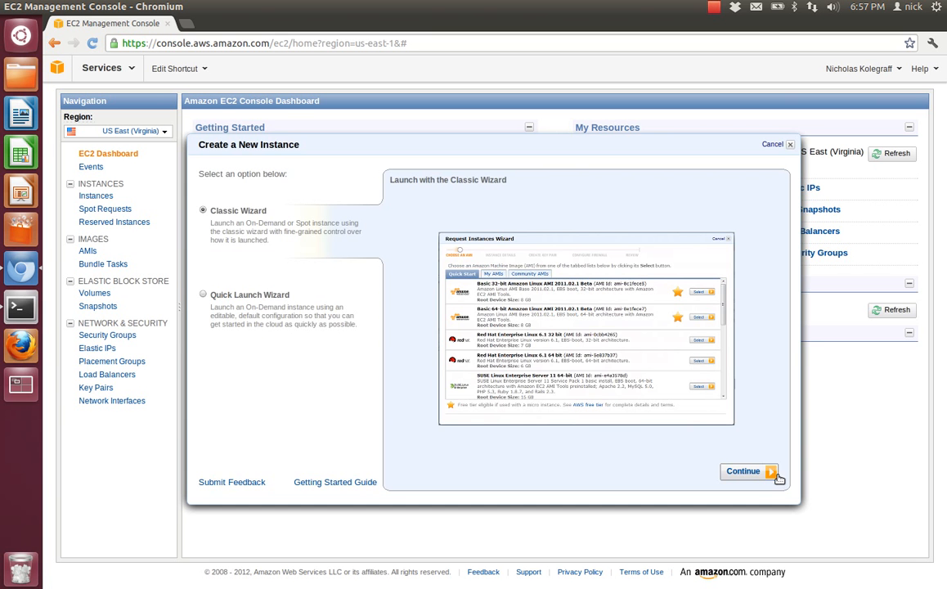
left_click(742, 471)
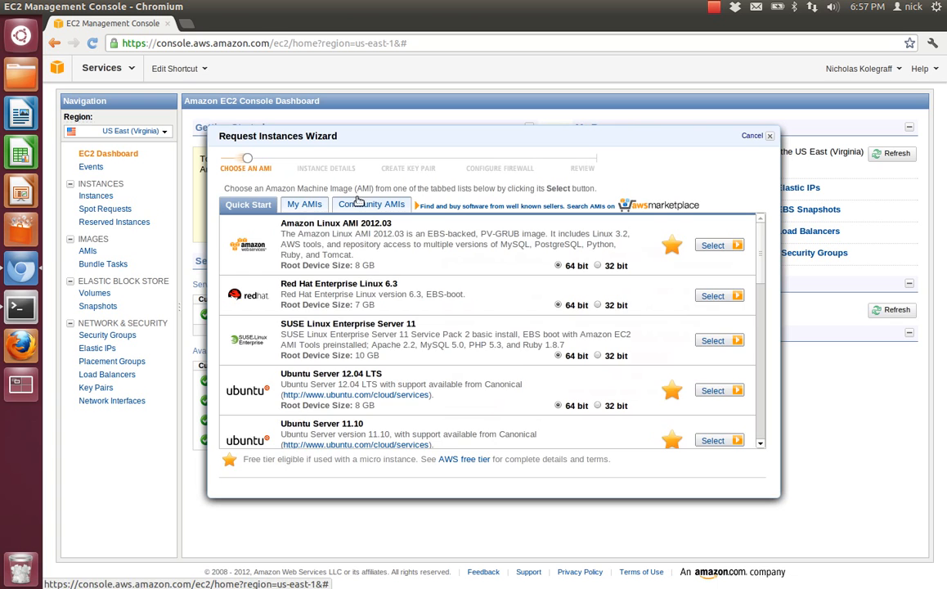
left_click(370, 202)
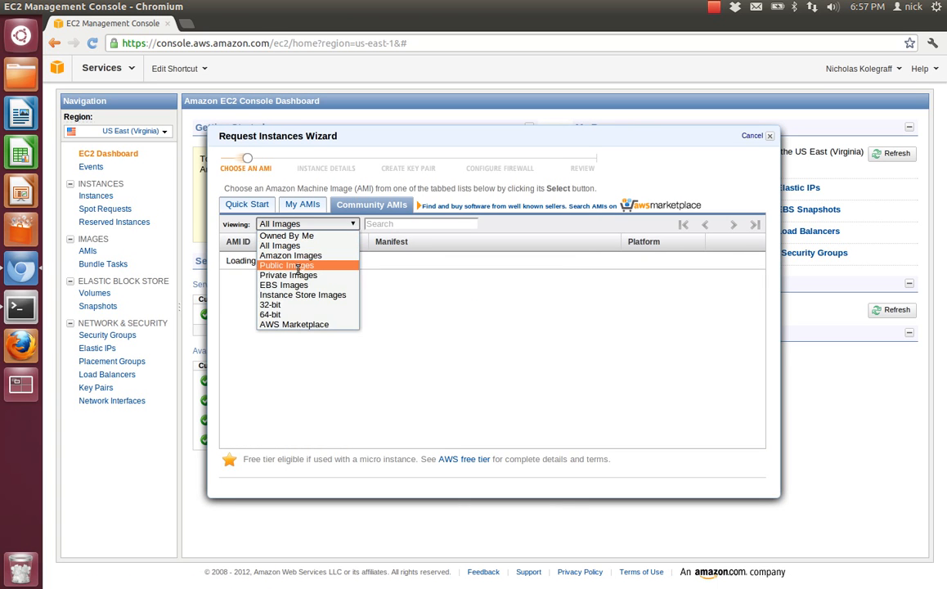
left_click(287, 265)
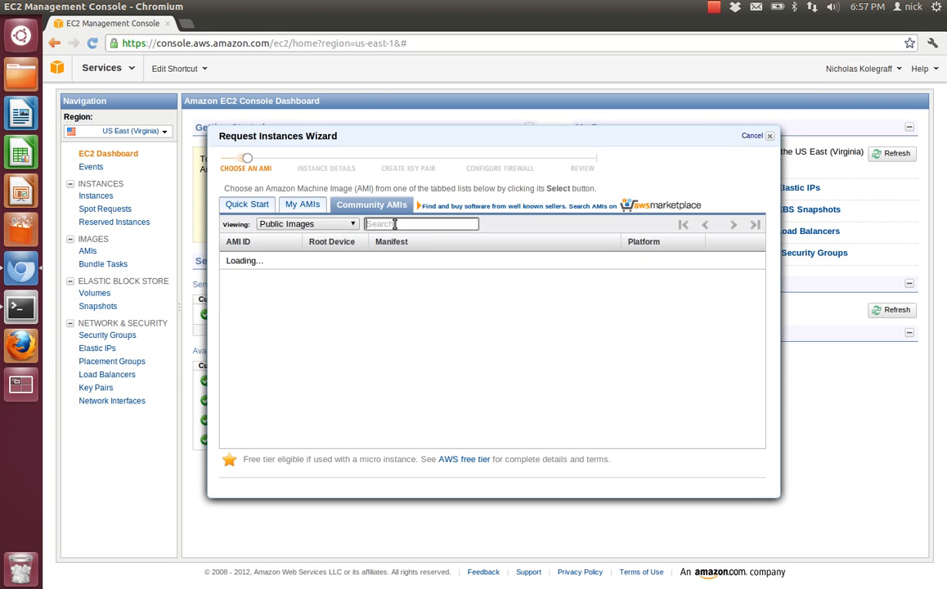
type("BigDat")
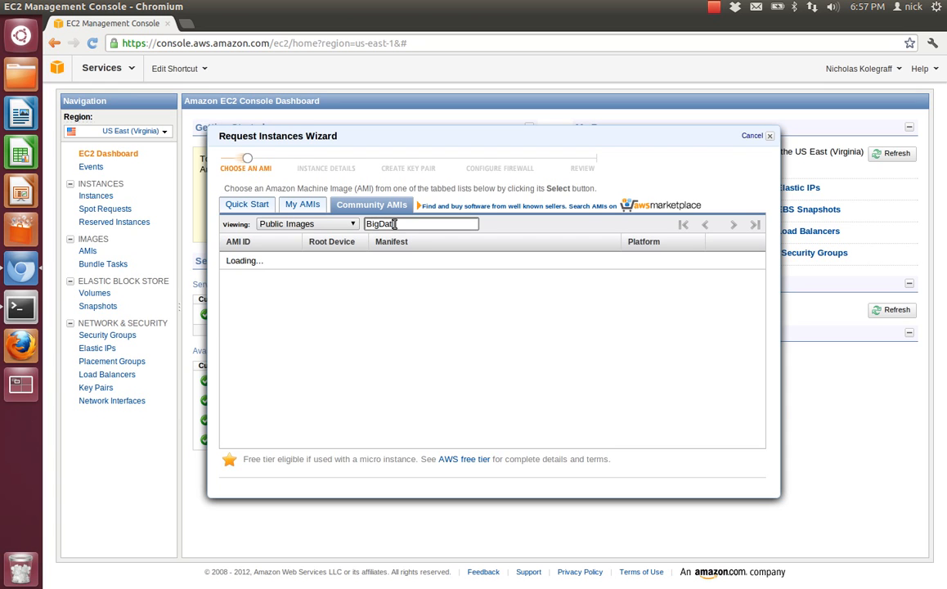
type("R")
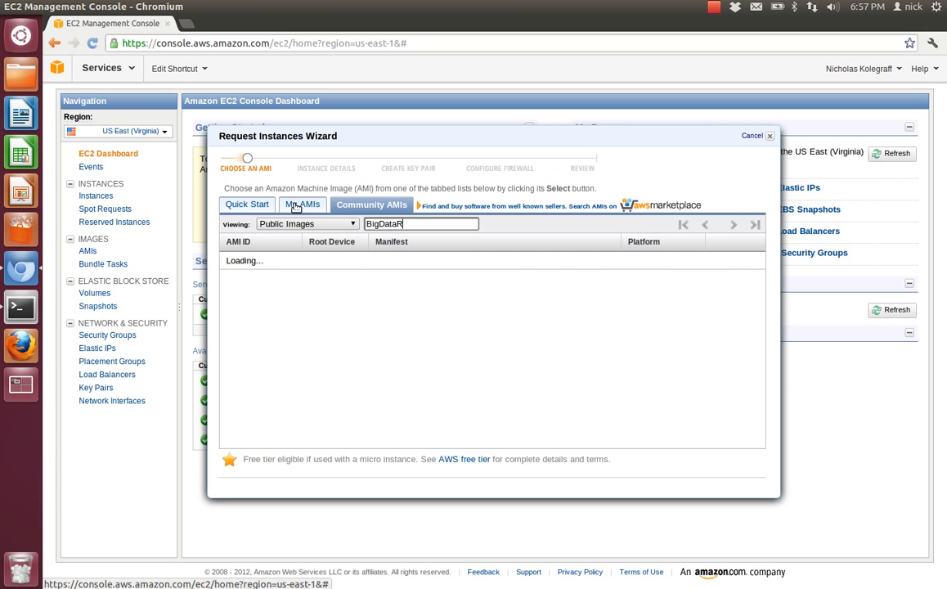
left_click(301, 204)
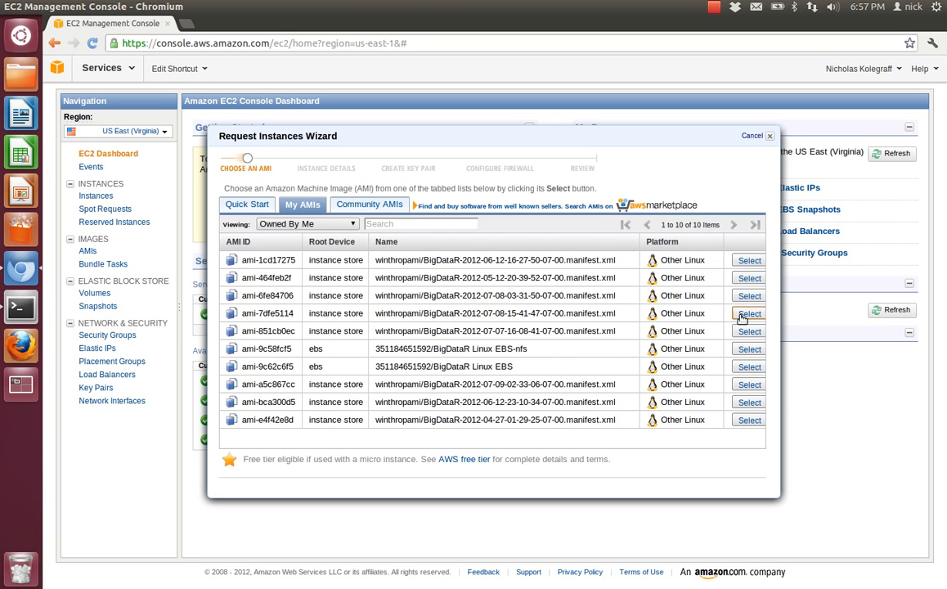
- Select a BigDataR AMI on a High-CPU Medium (c1.medium) instance and tag it with Name Demo
left_click(749, 314)
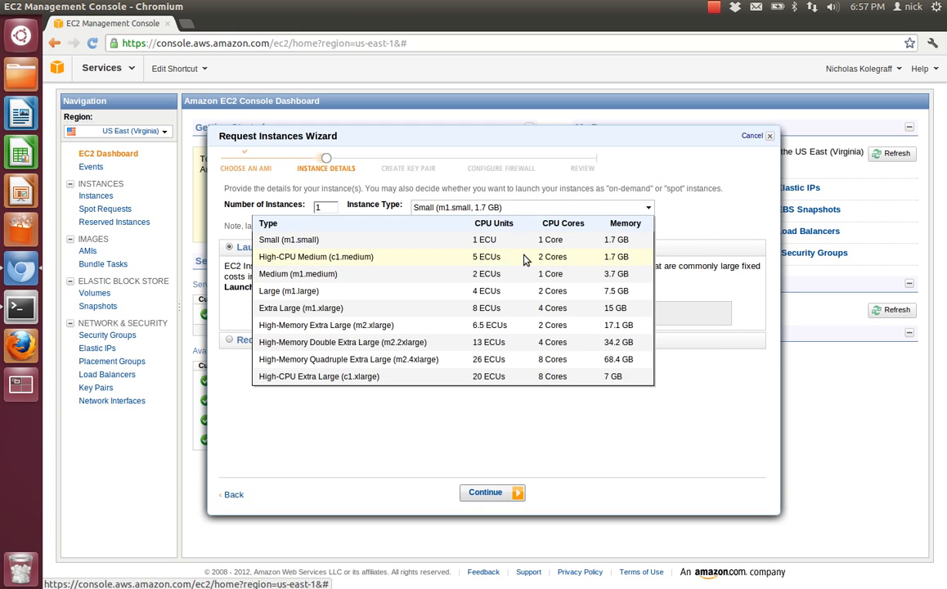
left_click(316, 255)
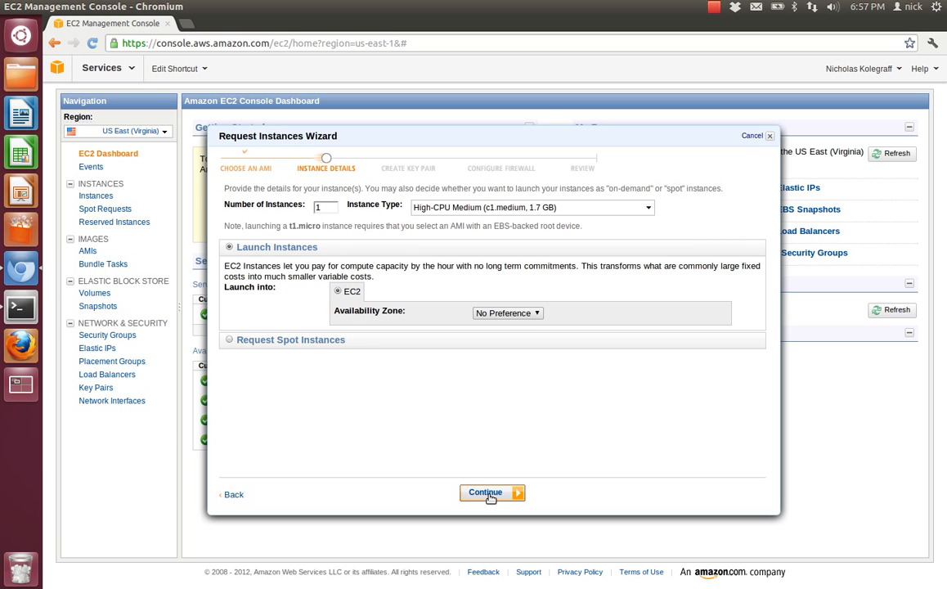
left_click(486, 490)
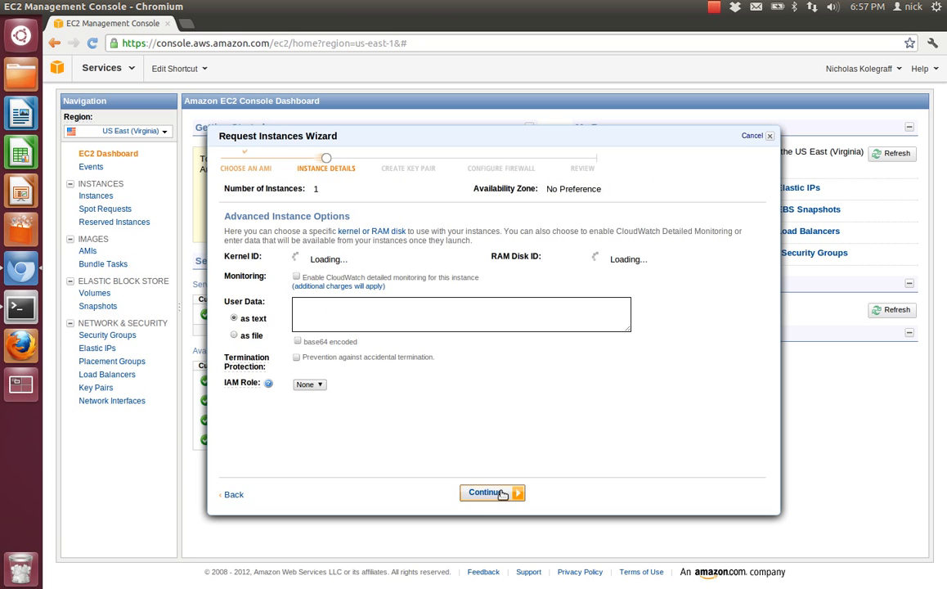
left_click(486, 490)
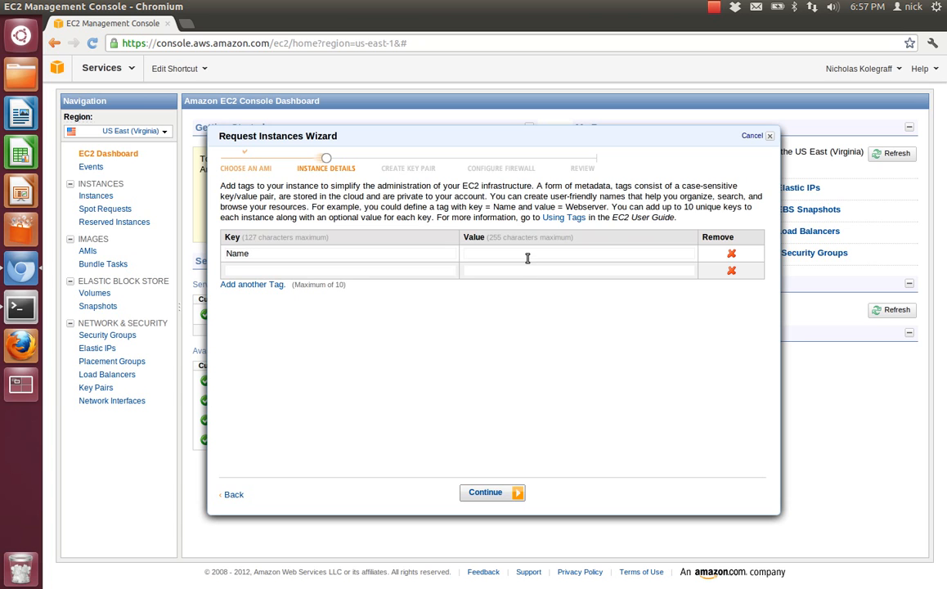
type("Demo")
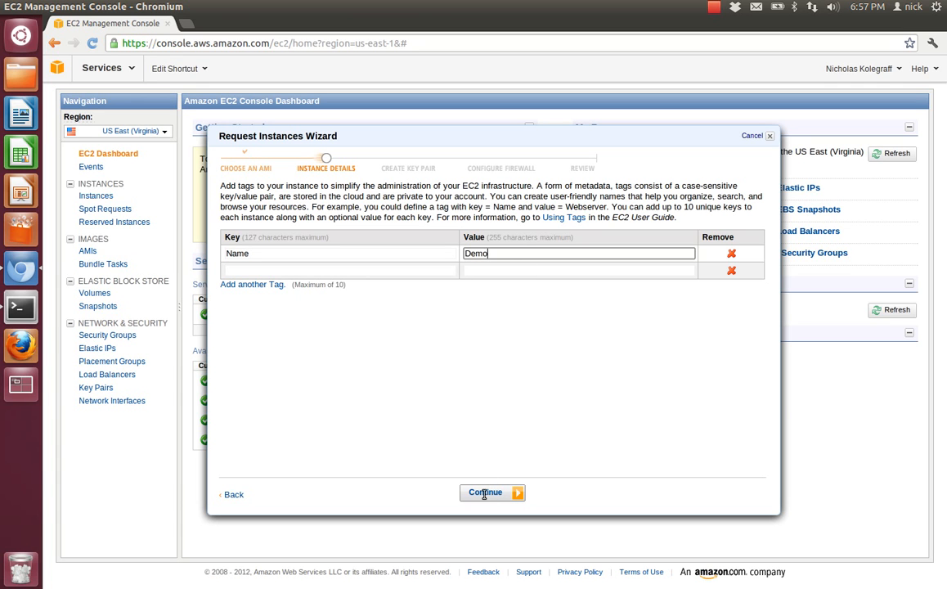
left_click(486, 490)
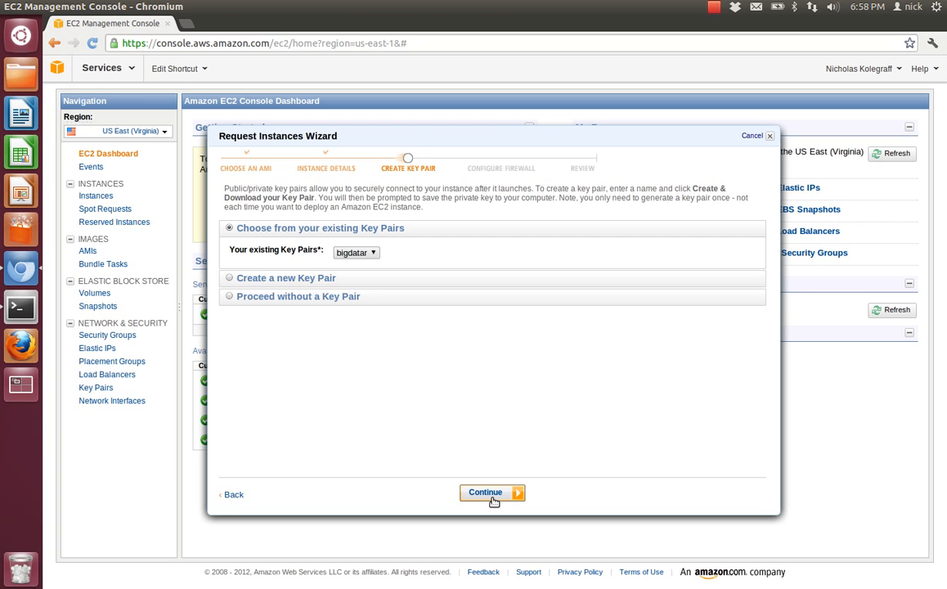
- Keep the bigdatar key pair and create security group ssh-something allowing SSH on port 22
left_click(486, 490)
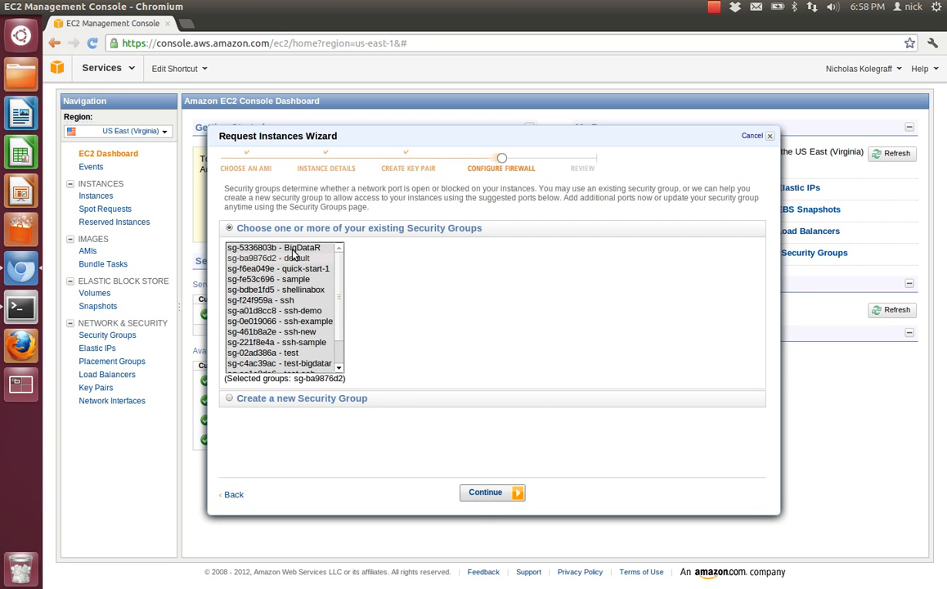
left_click(281, 258)
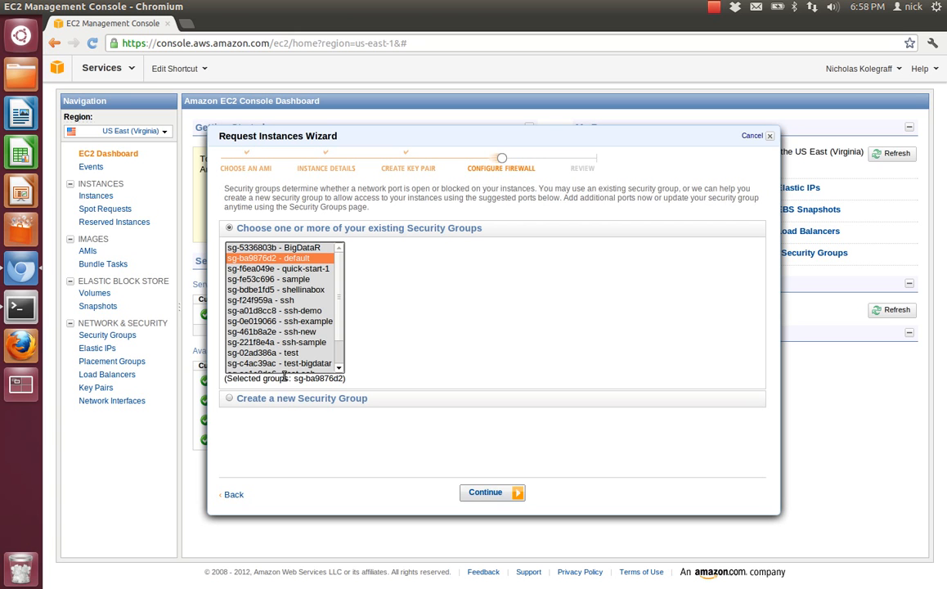
mouse_move(287, 407)
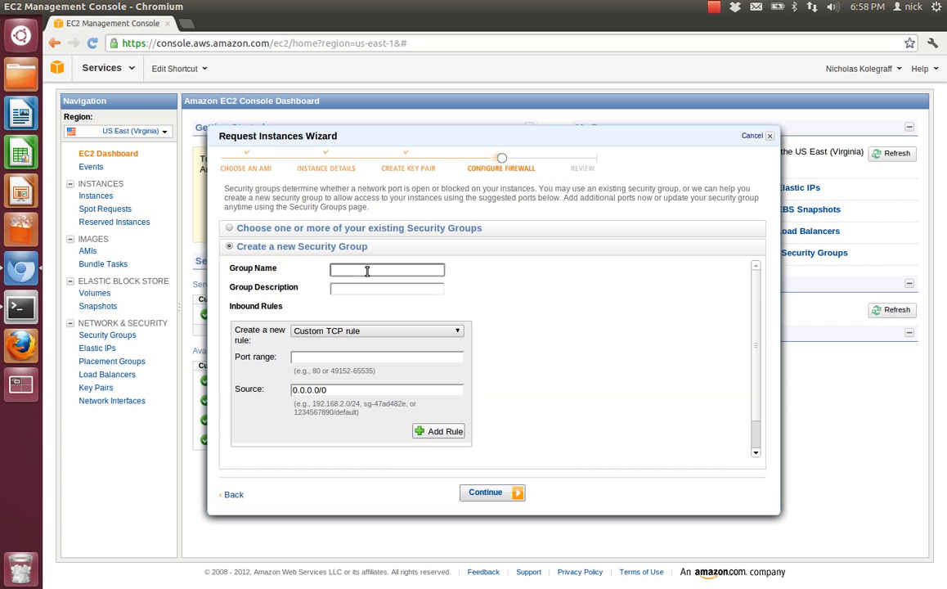
type("ssh")
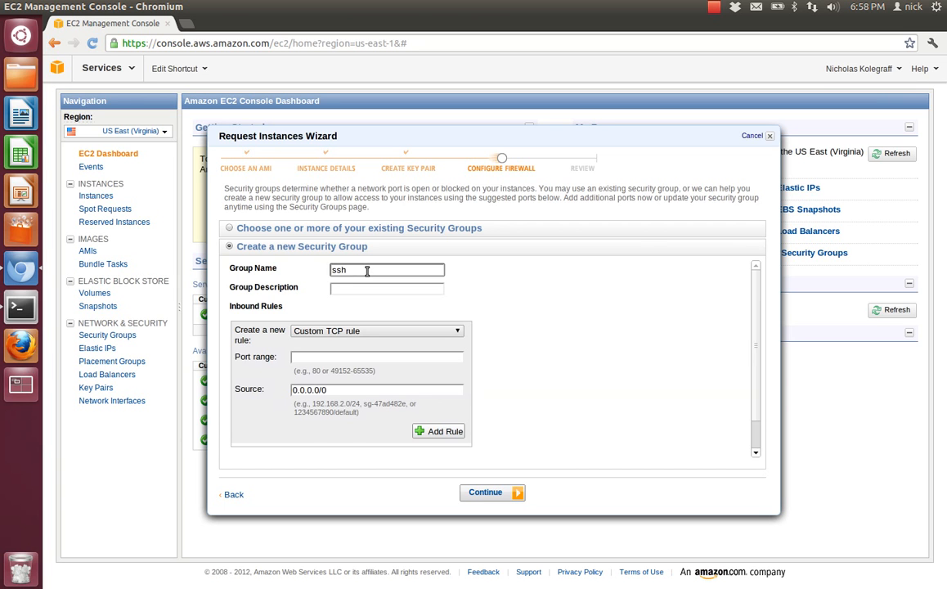
type("-som")
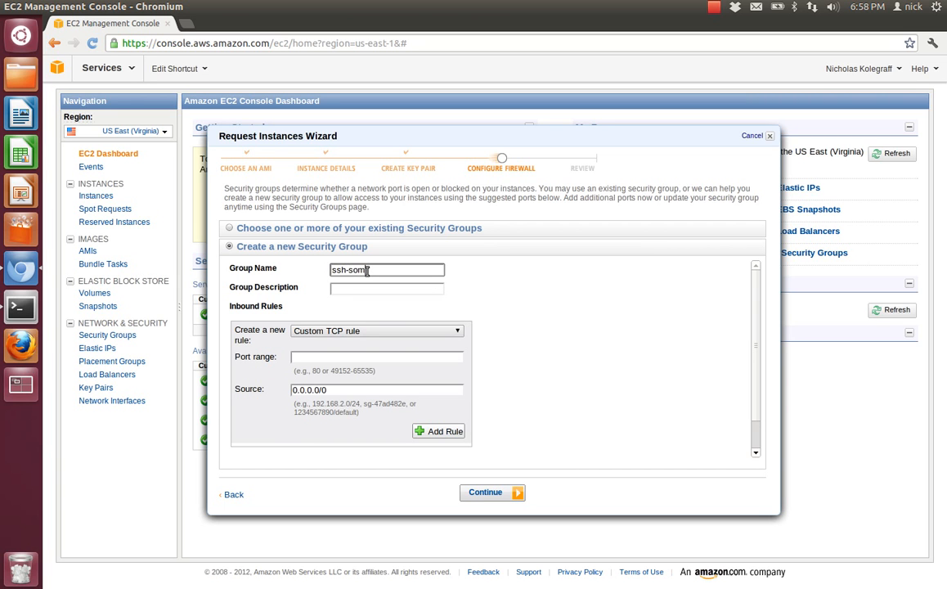
type("thing")
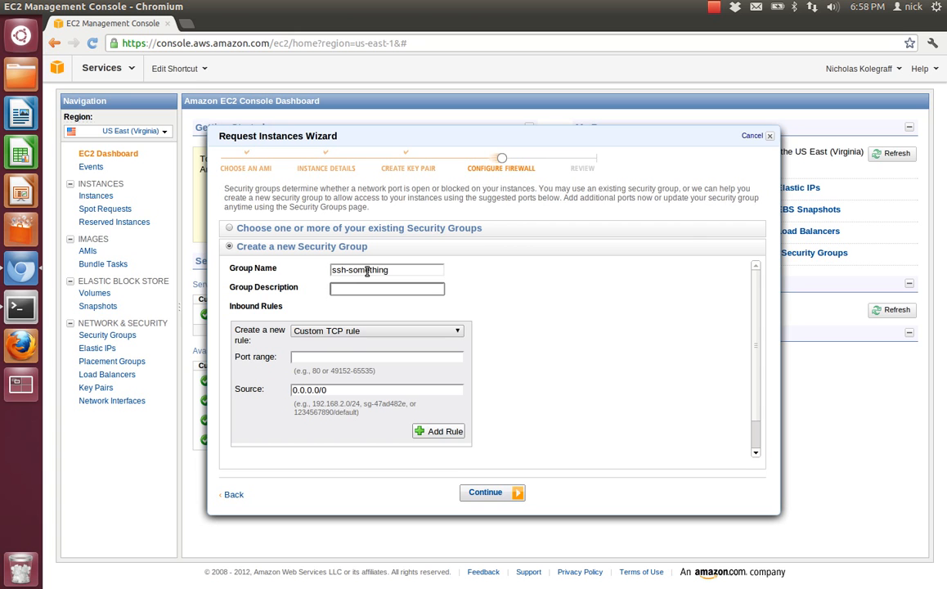
type("test")
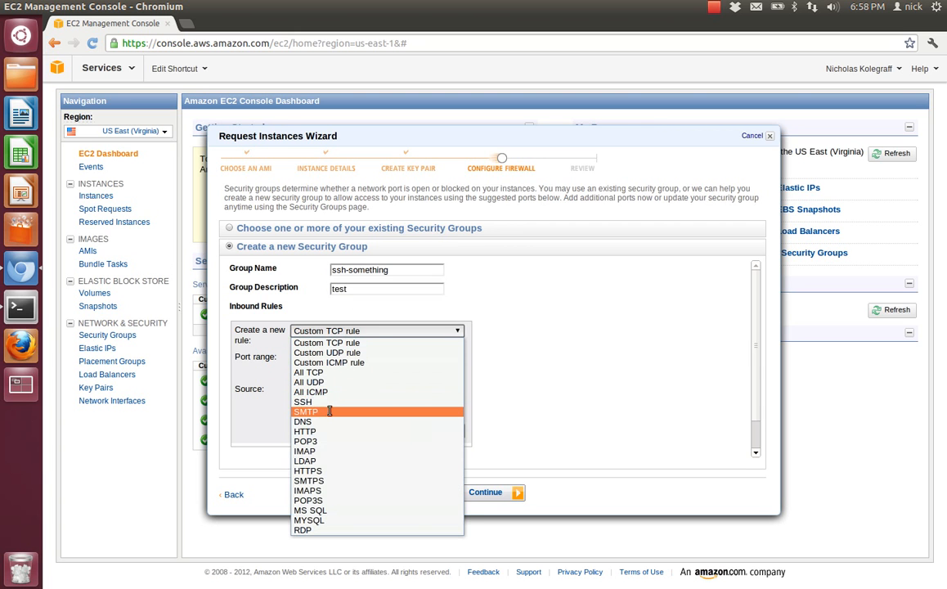
left_click(302, 402)
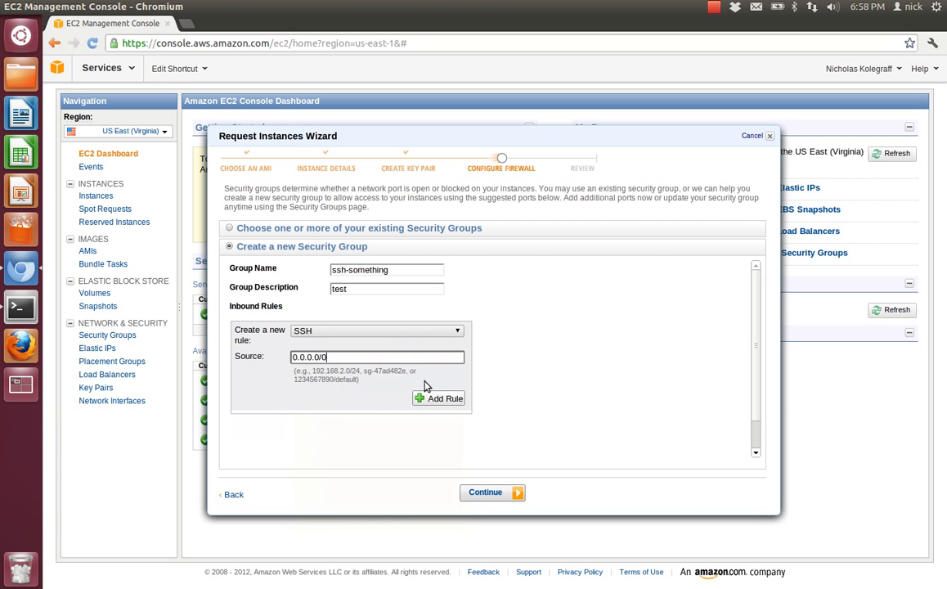
left_click(439, 399)
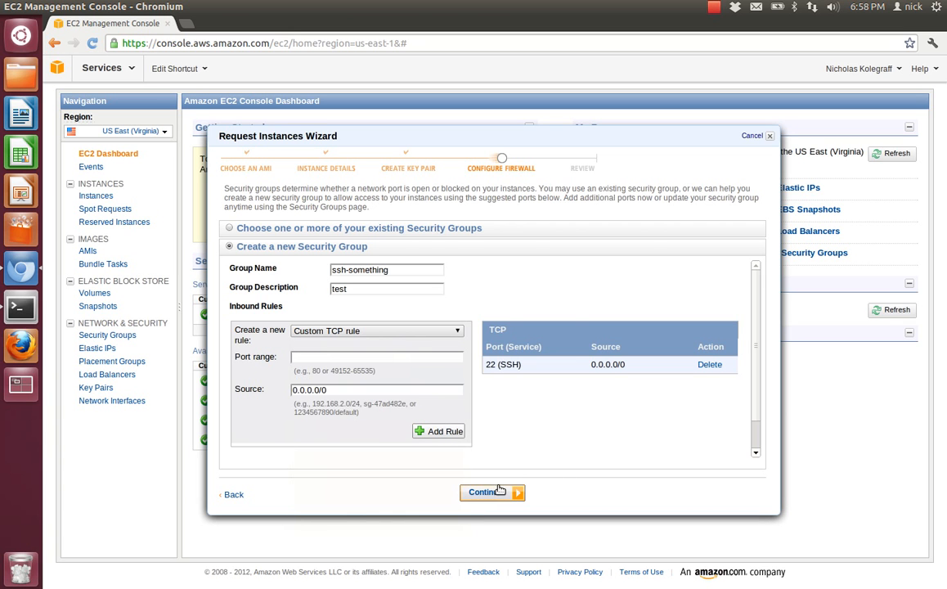
- Review and launch the instance, dismiss the confirmation, and go to the Instances list
left_click(487, 490)
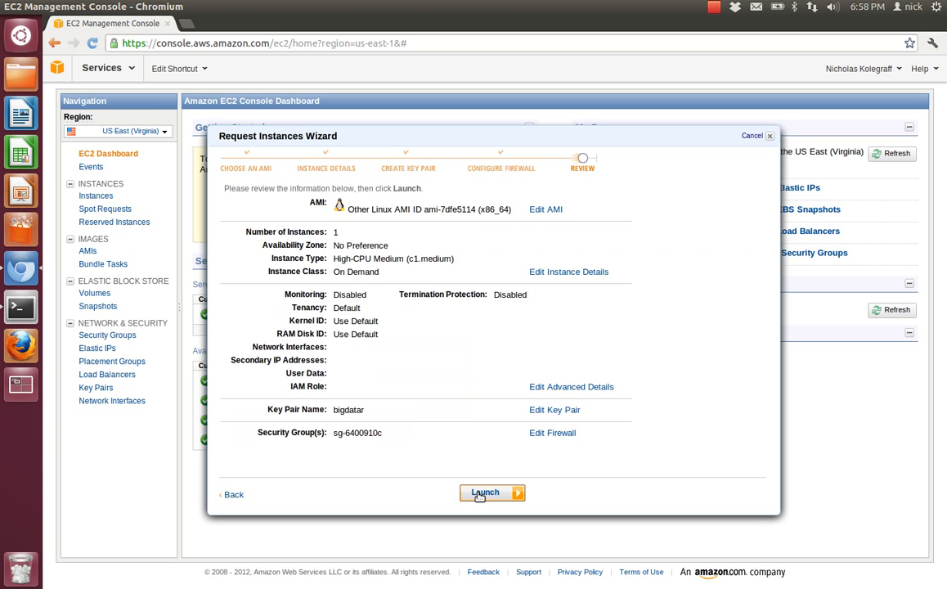
left_click(484, 490)
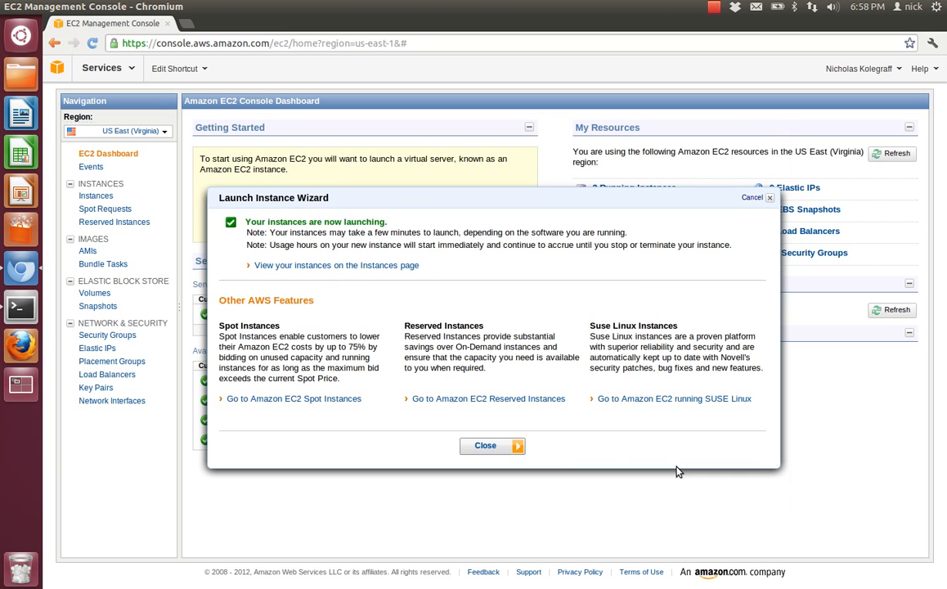
left_click(484, 444)
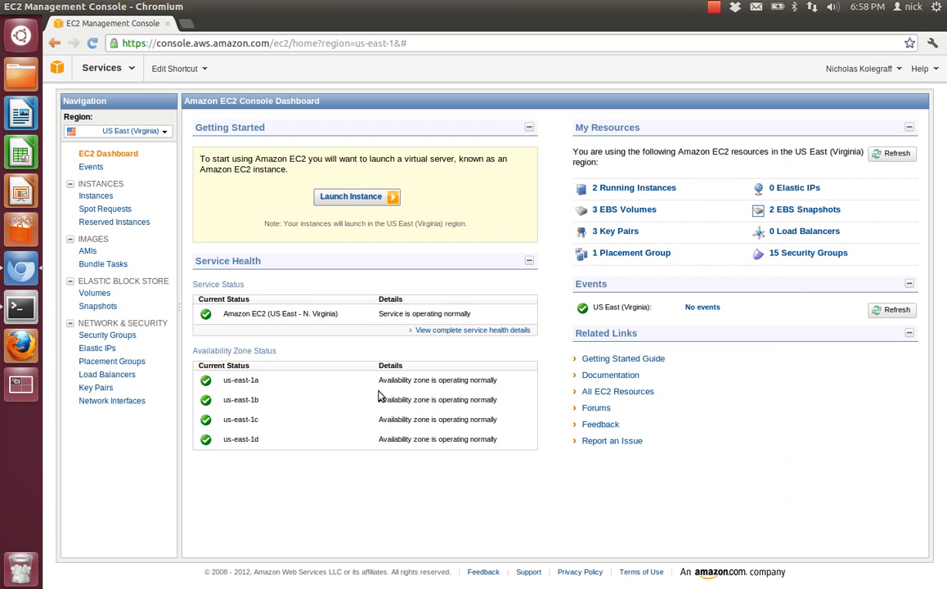
left_click(94, 196)
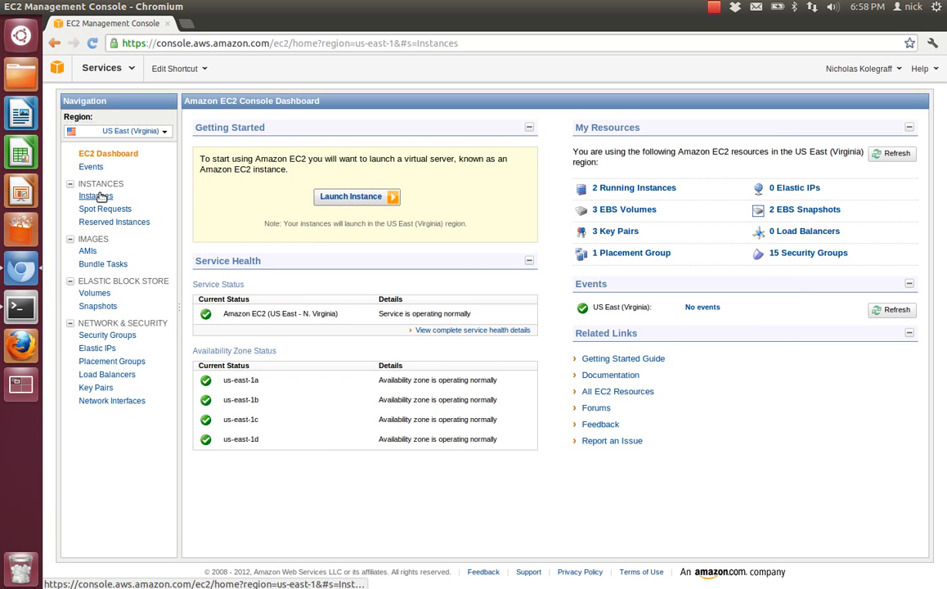
- View the Demo instance's details and public DNS, then switch over to Terminal
left_click(95, 196)
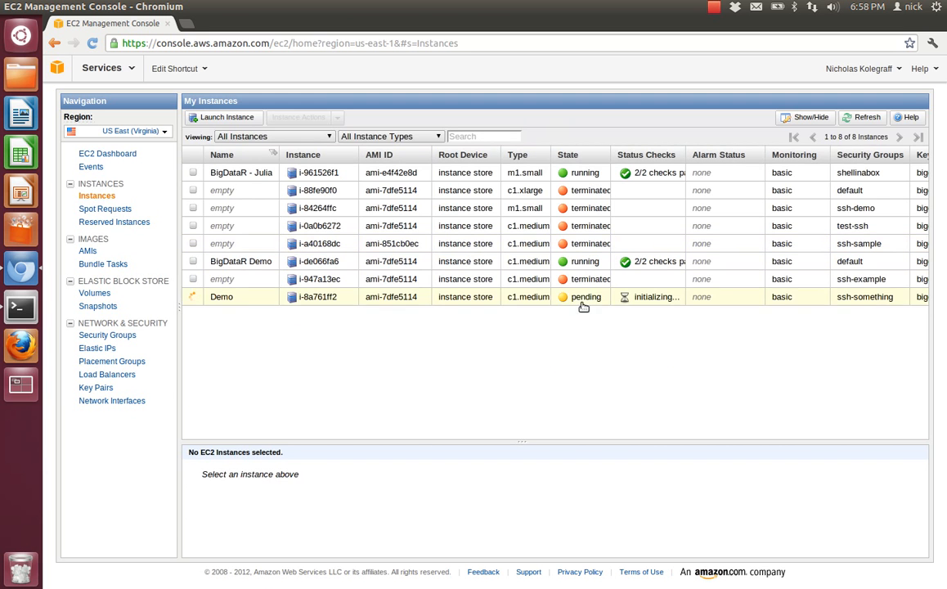
left_click(221, 296)
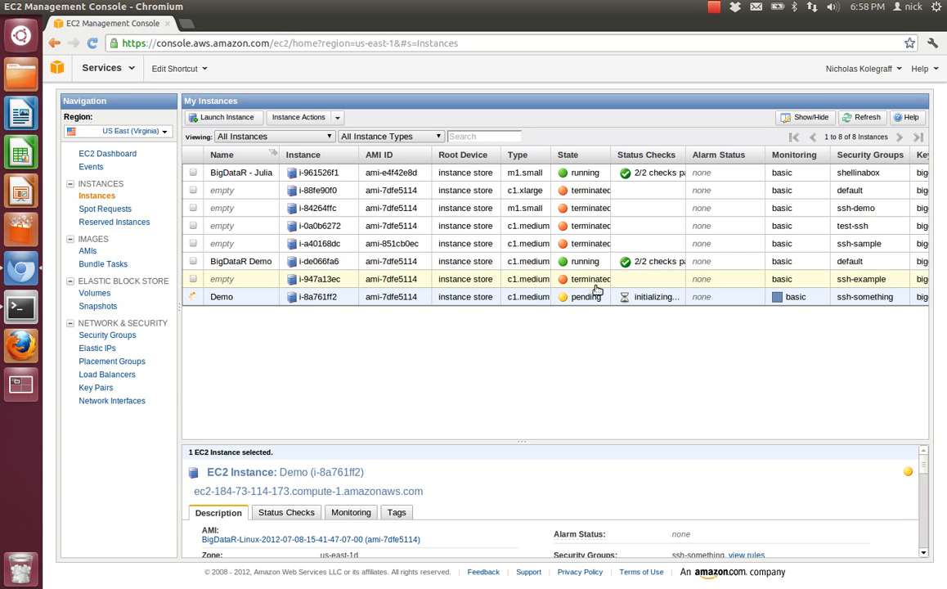
mouse_move(641, 263)
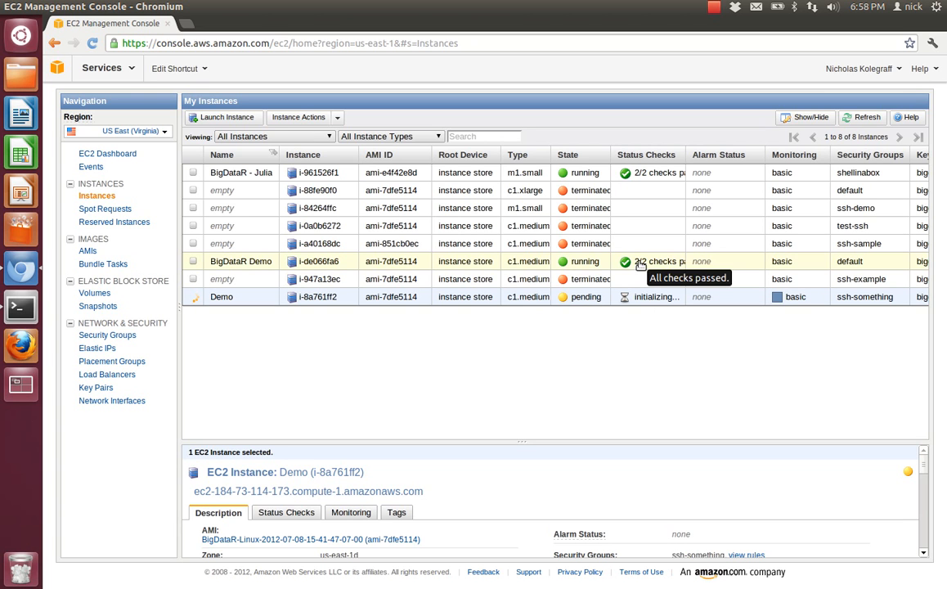
left_click(241, 261)
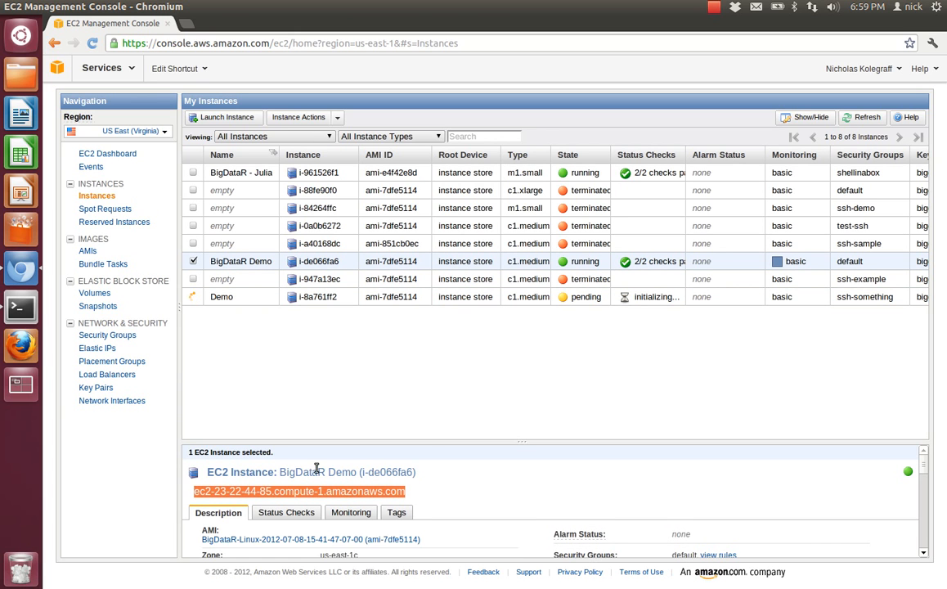
mouse_move(527, 474)
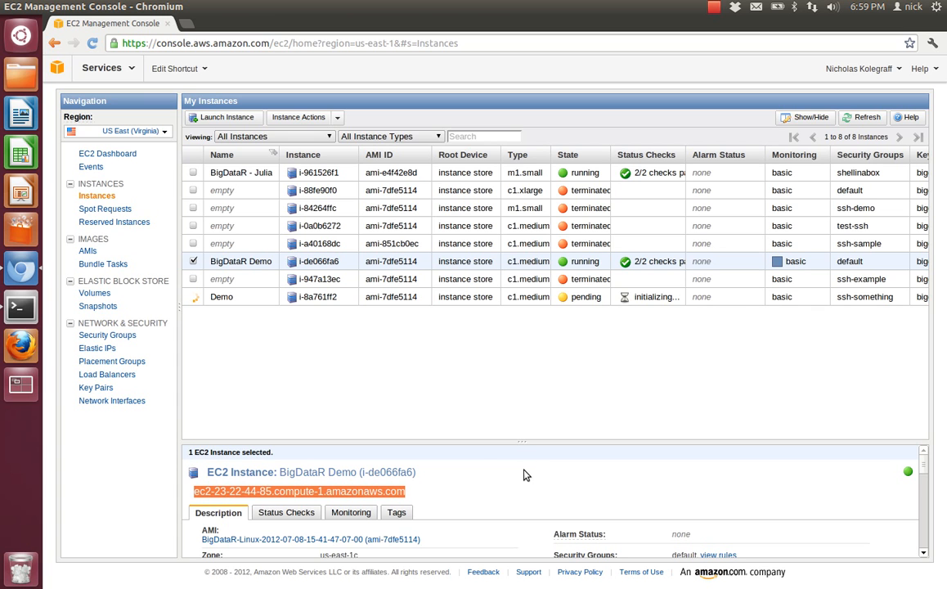
left_click(20, 307)
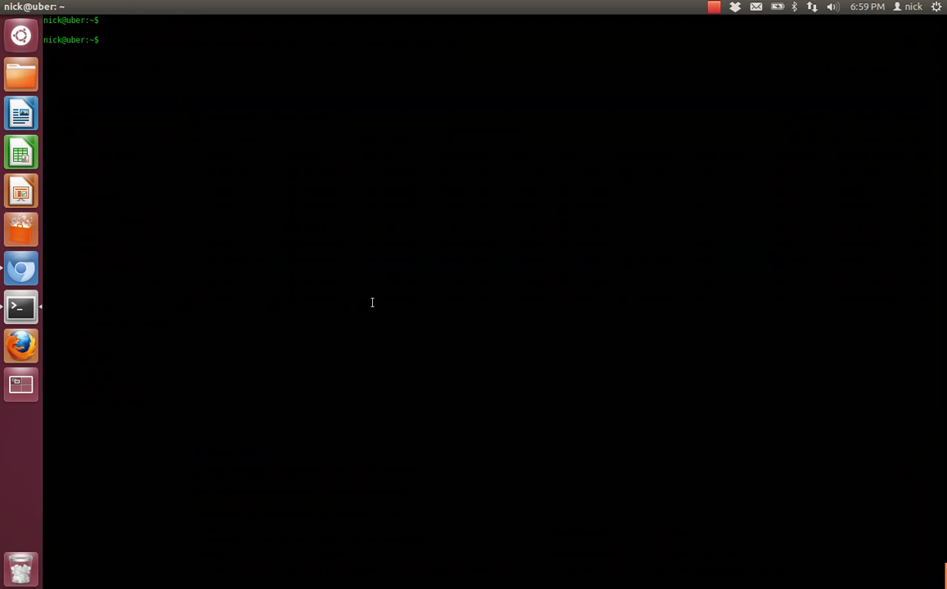
- SSH as play into ec2-23-22-44-85.compute-1.amazonaws.com, log in, and begin a sudo passwd command
type("ssh p")
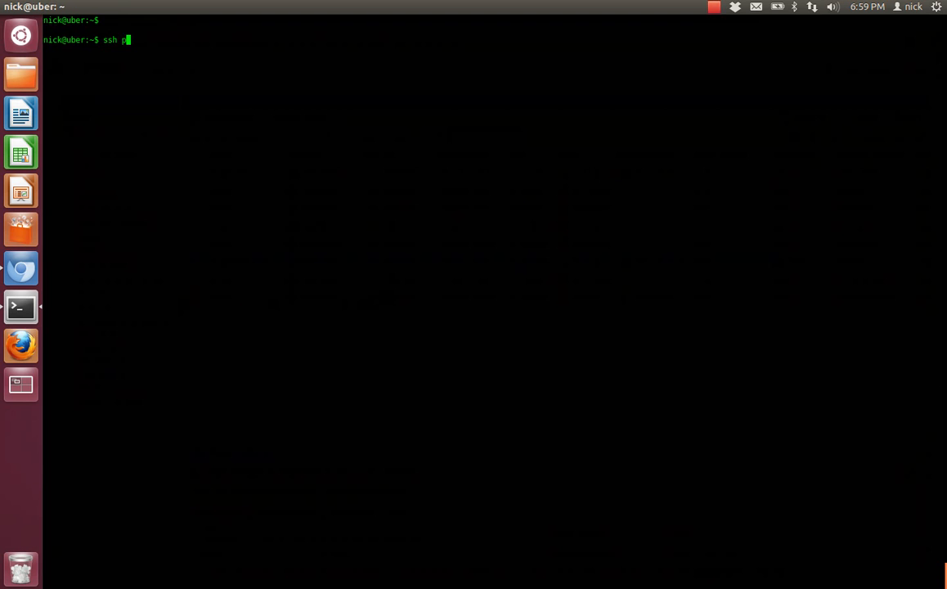
type("lay@")
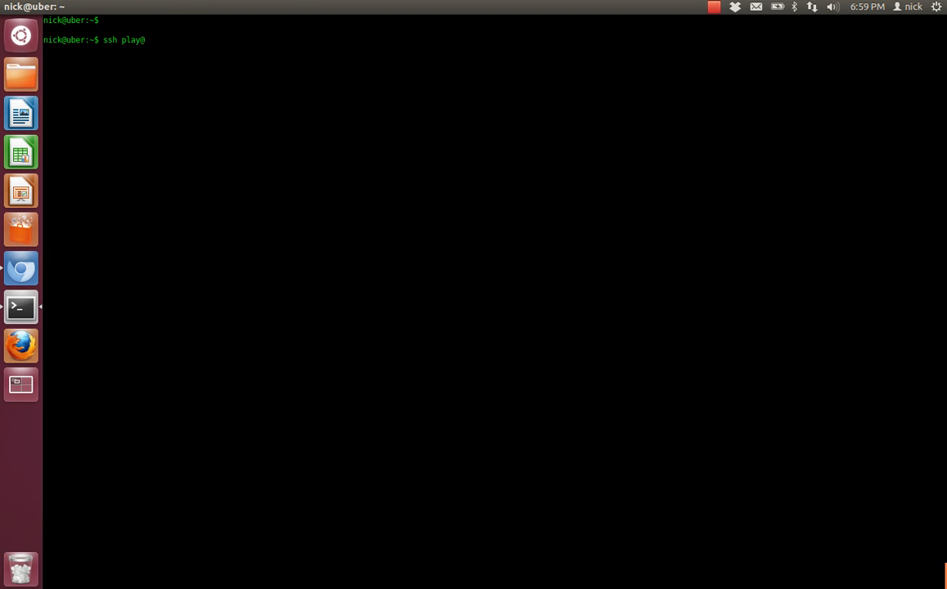
type("ec2-23-22-44-85.compute-1.amazonaws.com")
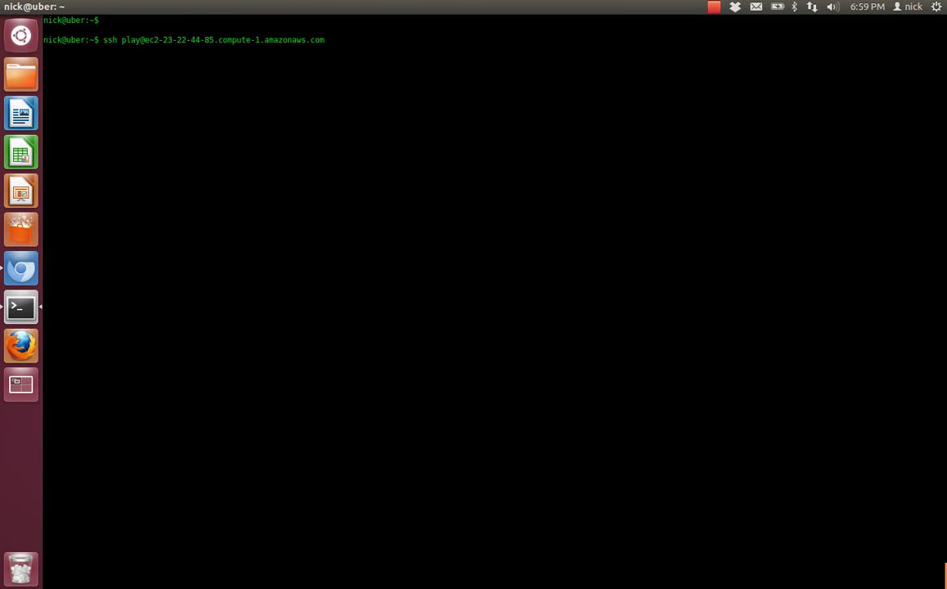
key("Return")
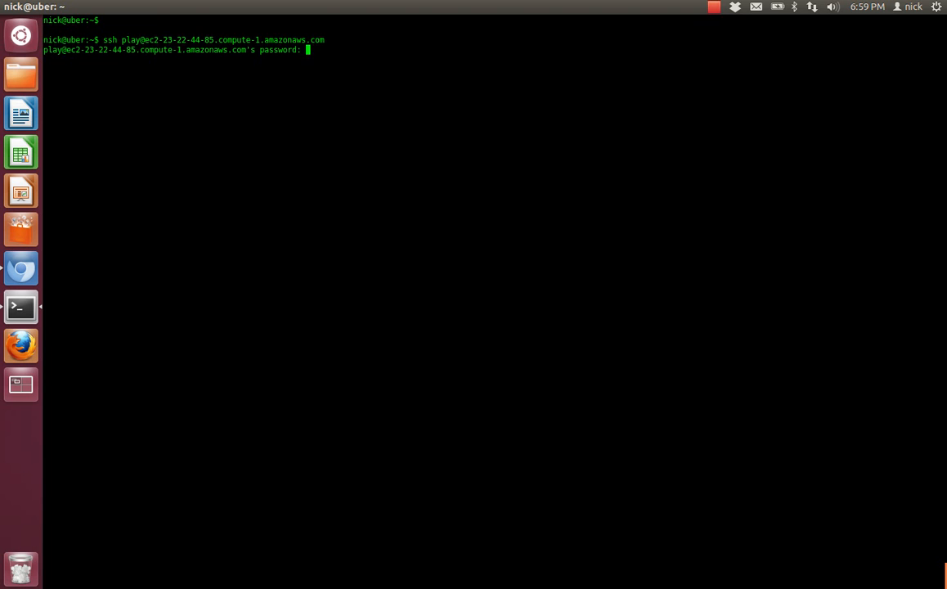
mouse_move(308, 49)
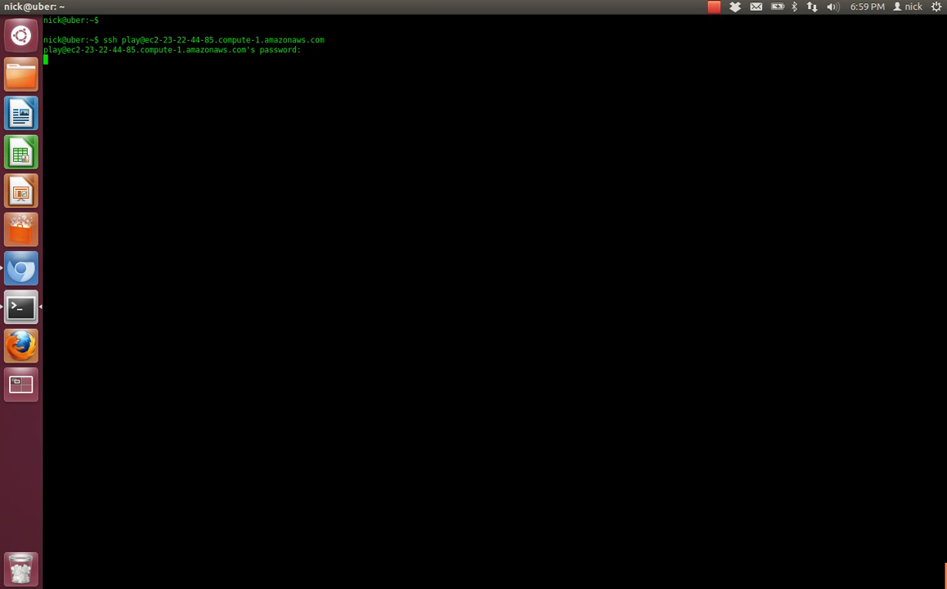
key("Return")
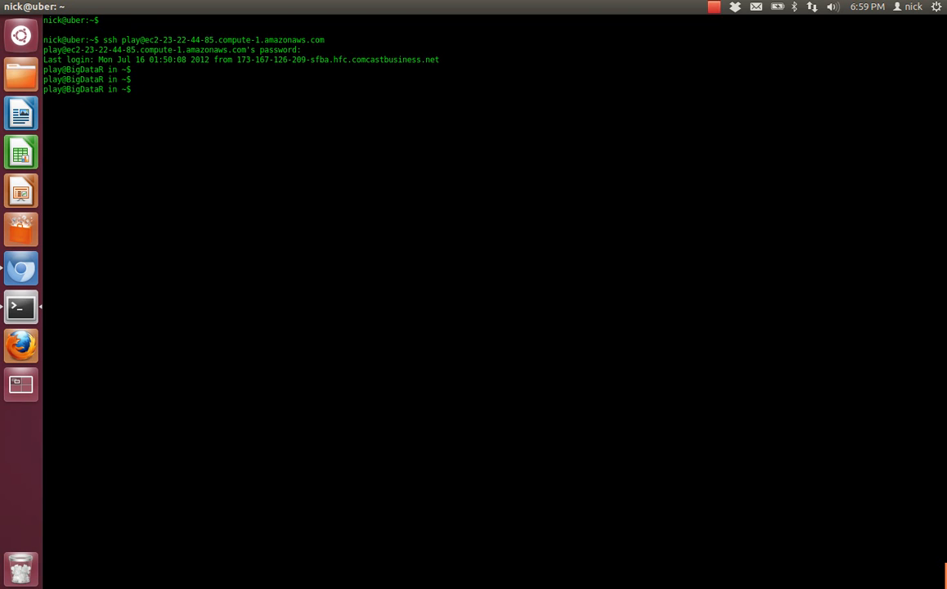
type("sud")
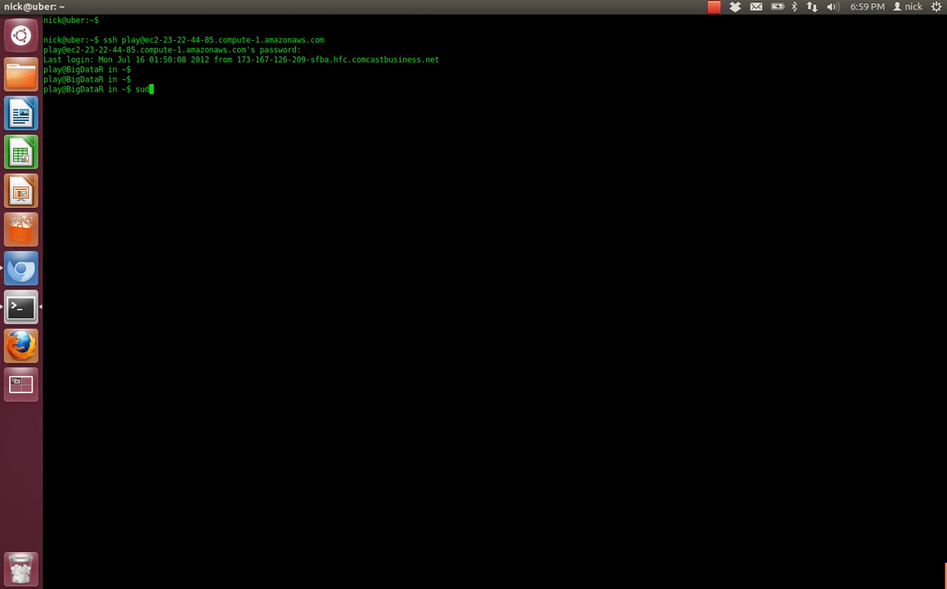
type("pass")
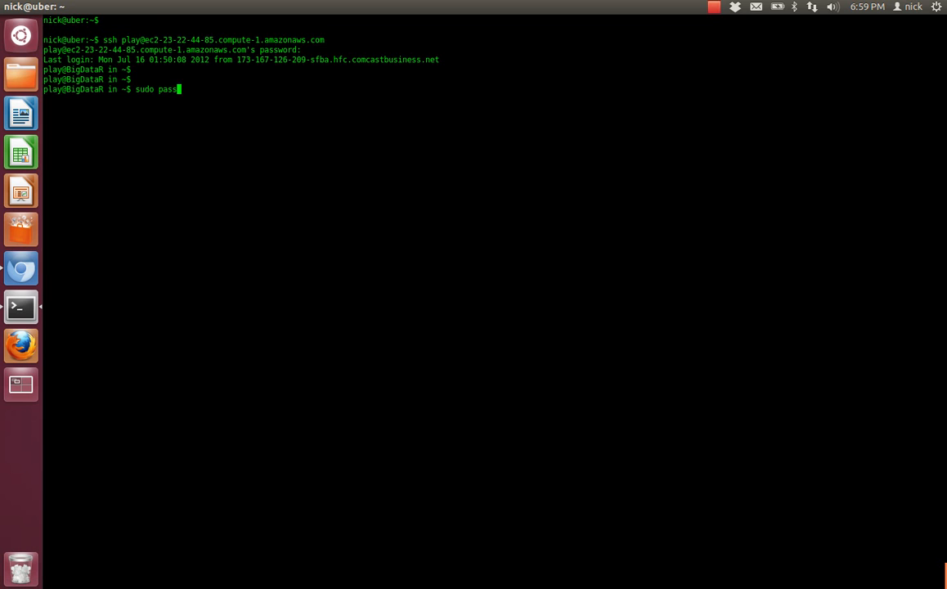
type("wd pla")
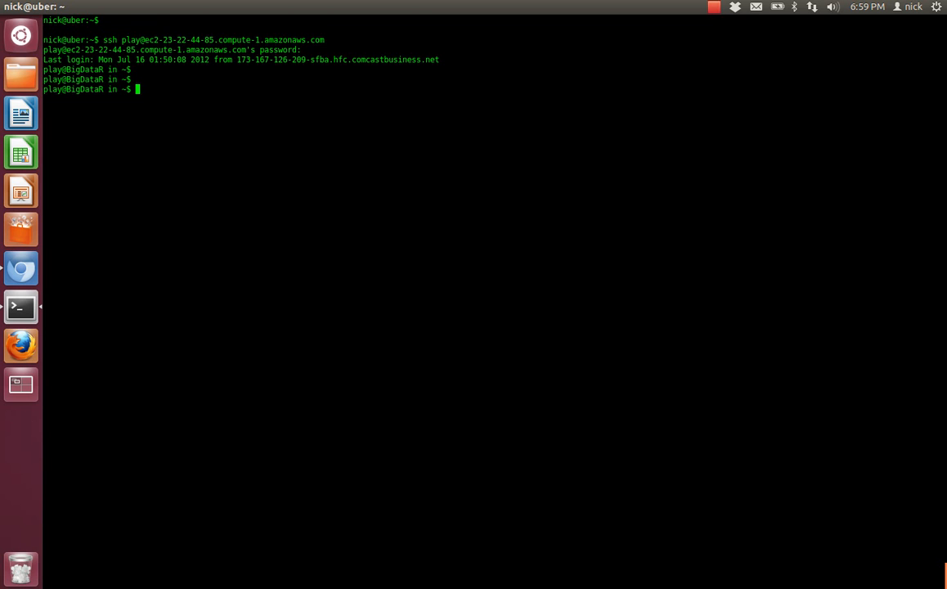
key("Return")
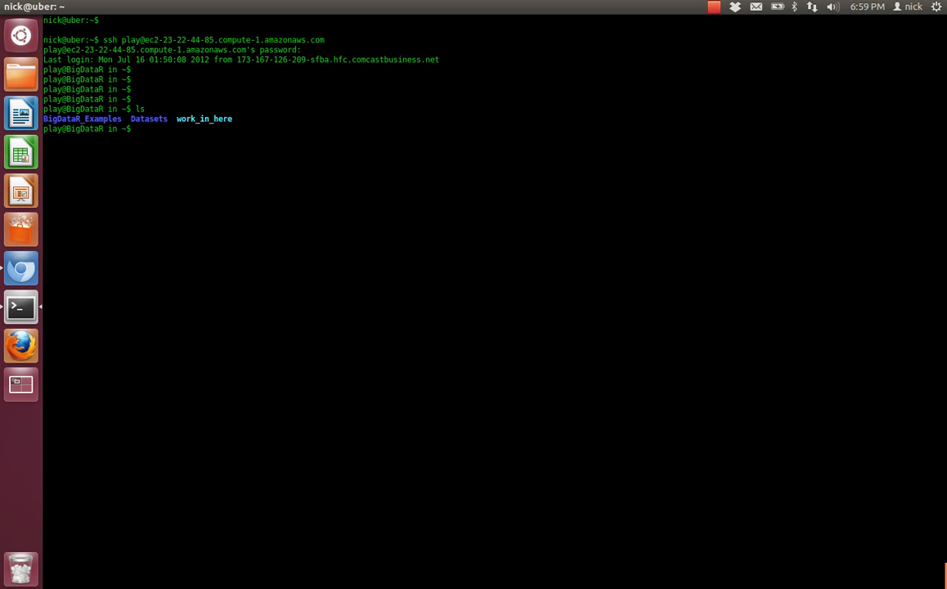
type("cd BigDataR_Examples/")
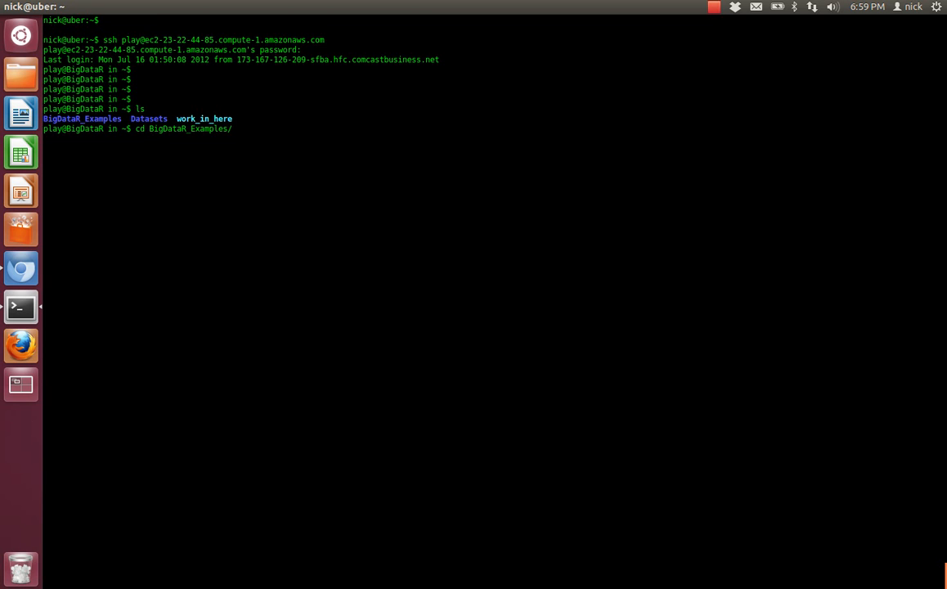
key("Return")
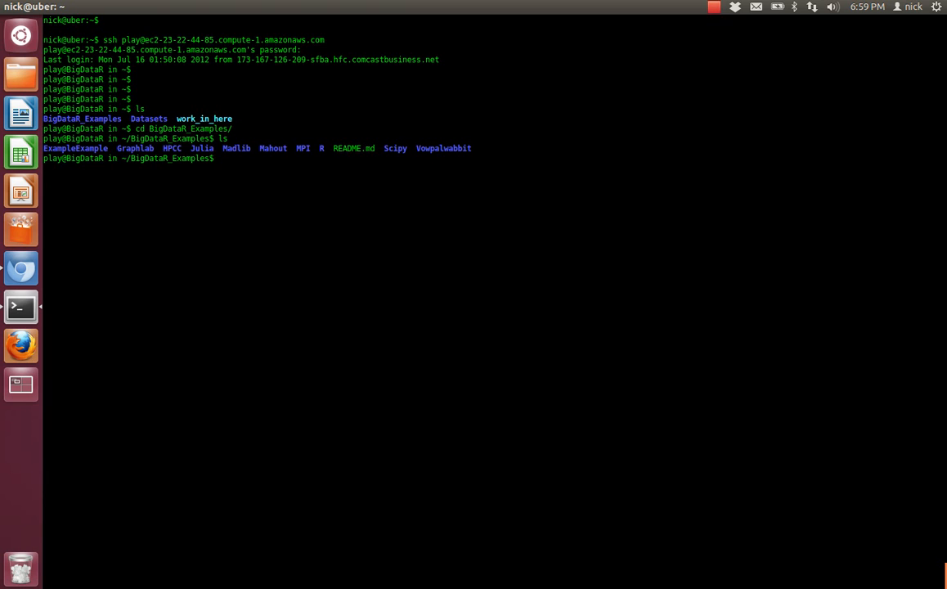
type("cd ExampleExample/")
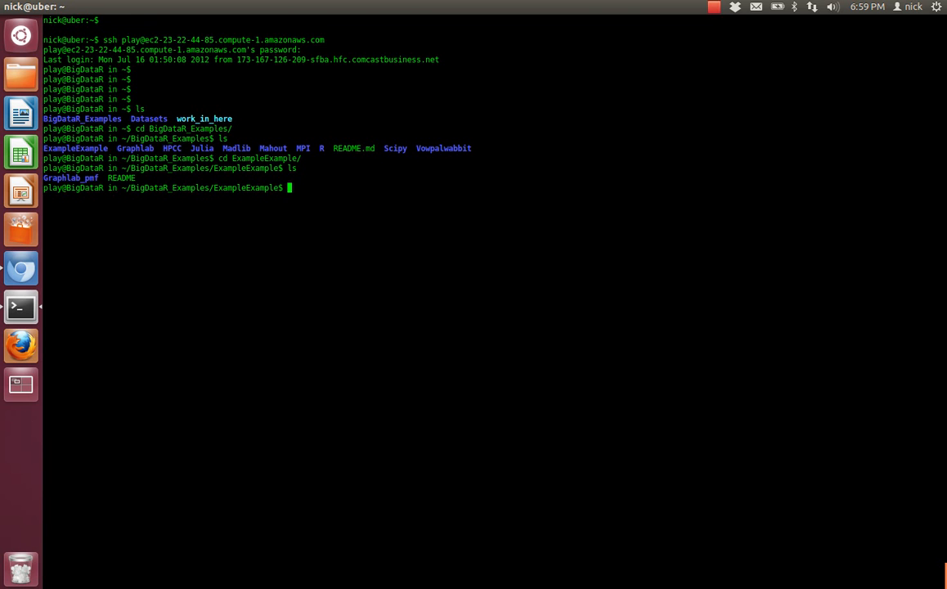
type("cd Graphlab_pmf/")
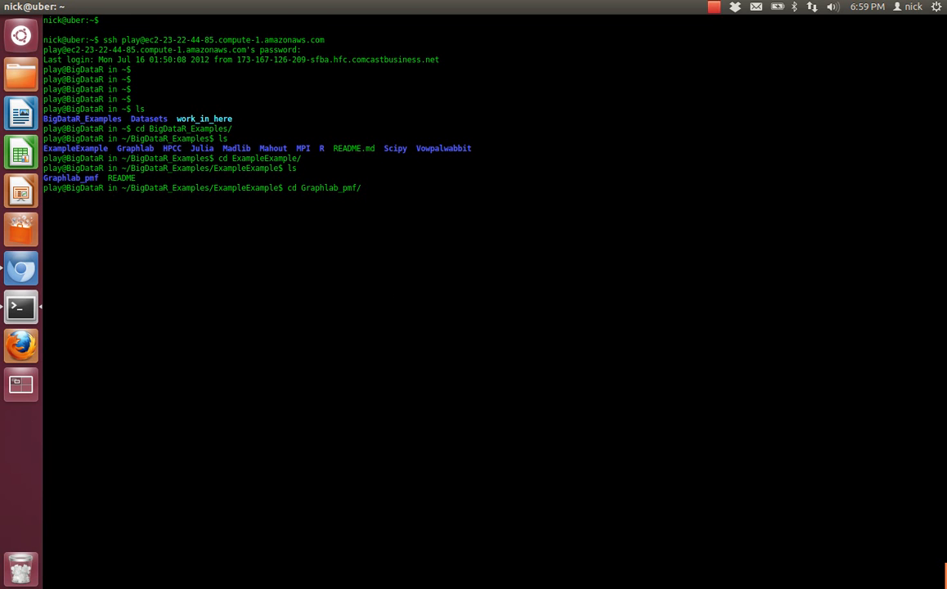
key("Return")
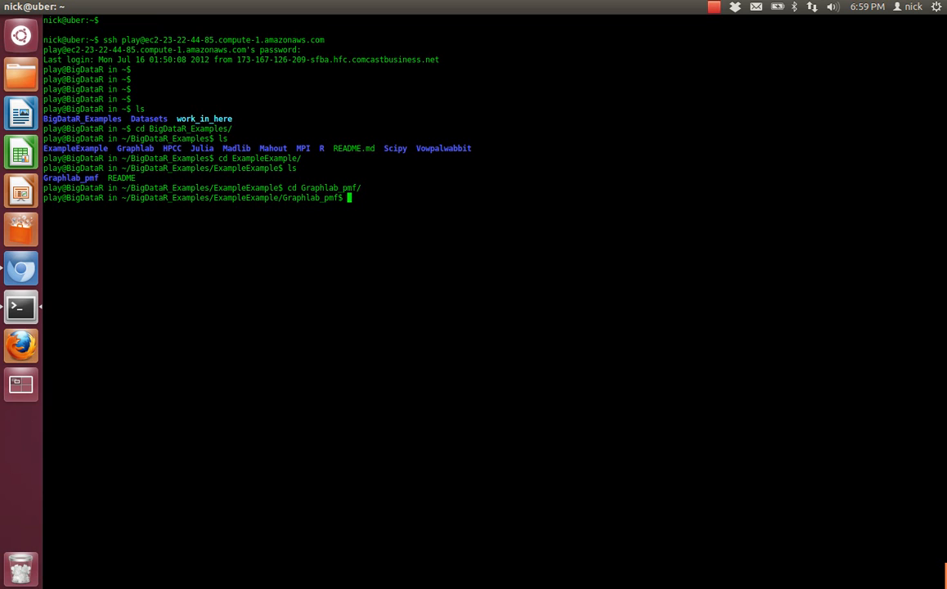
type("www.gr")
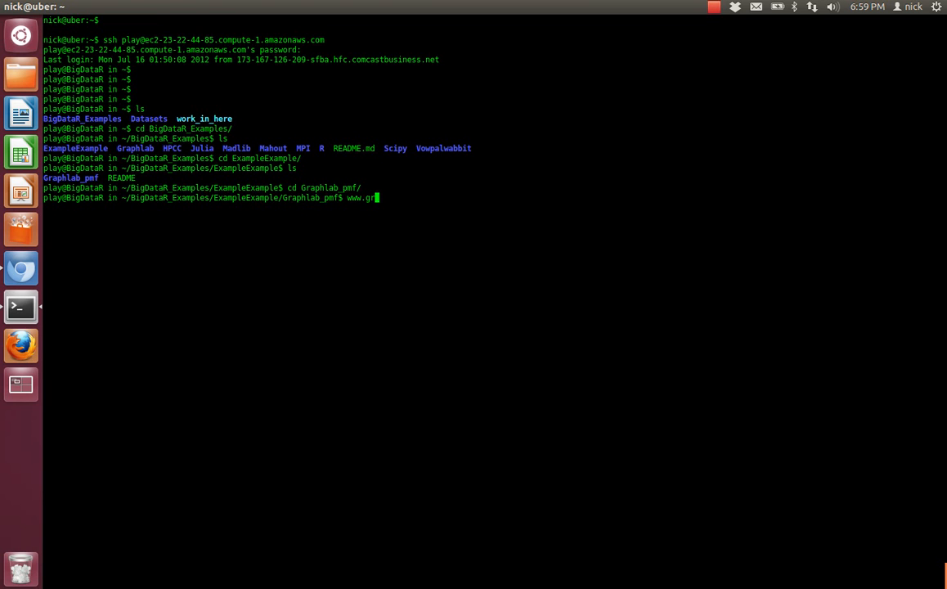
type("aphlab.")
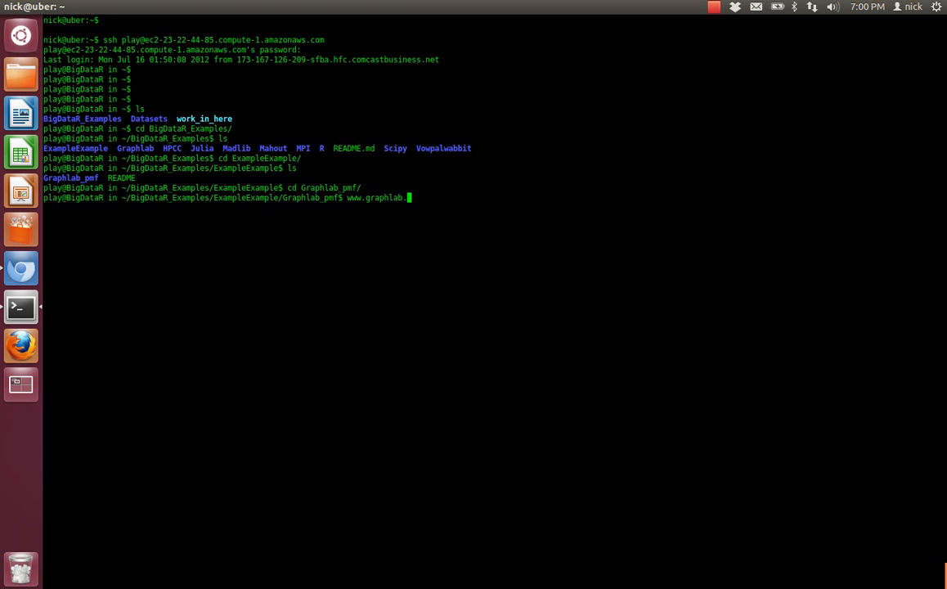
type("org")
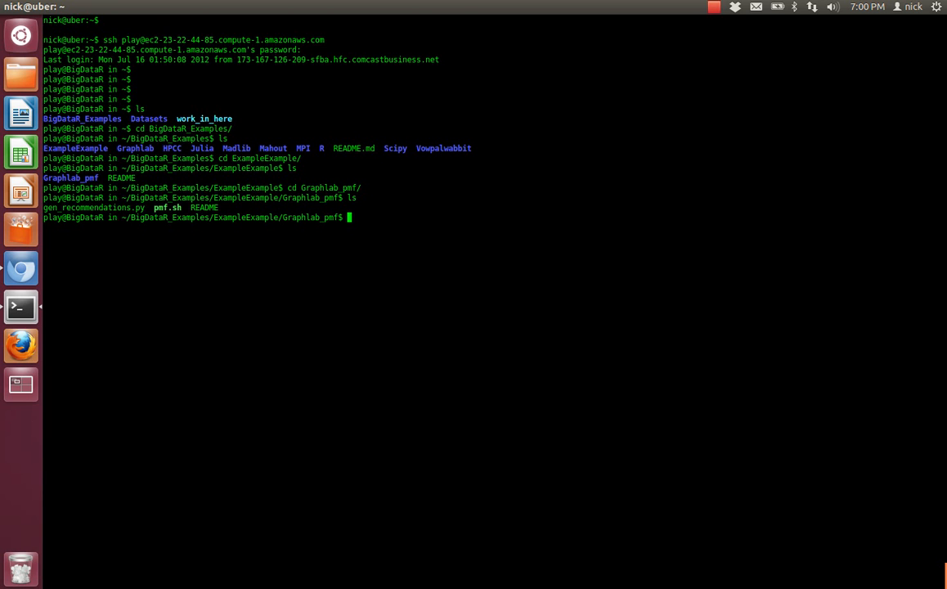
- Run ./pmf.sh to produce the output3 ratings and recommendation files, then start emacs -nw
type("./pmf.sh")
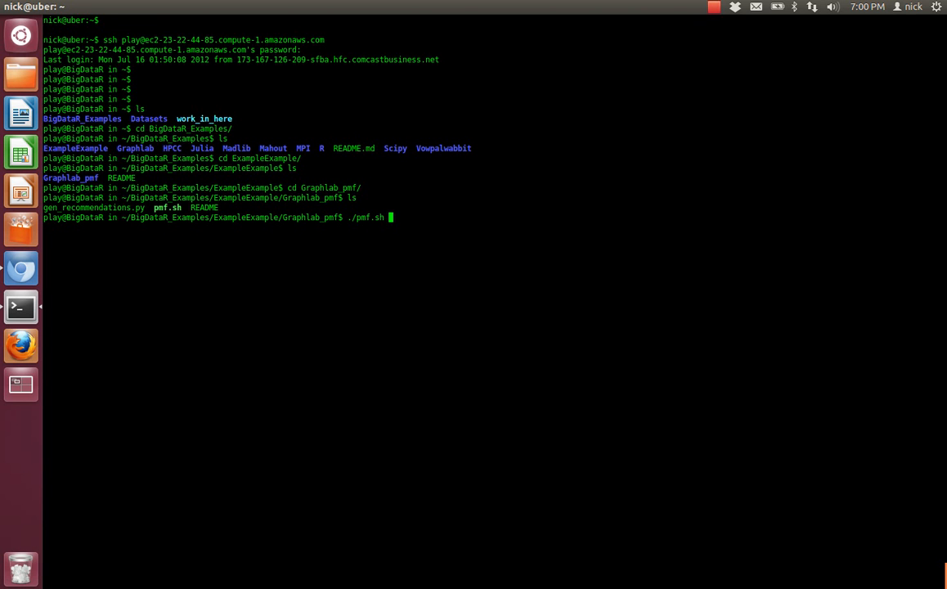
key("Return")
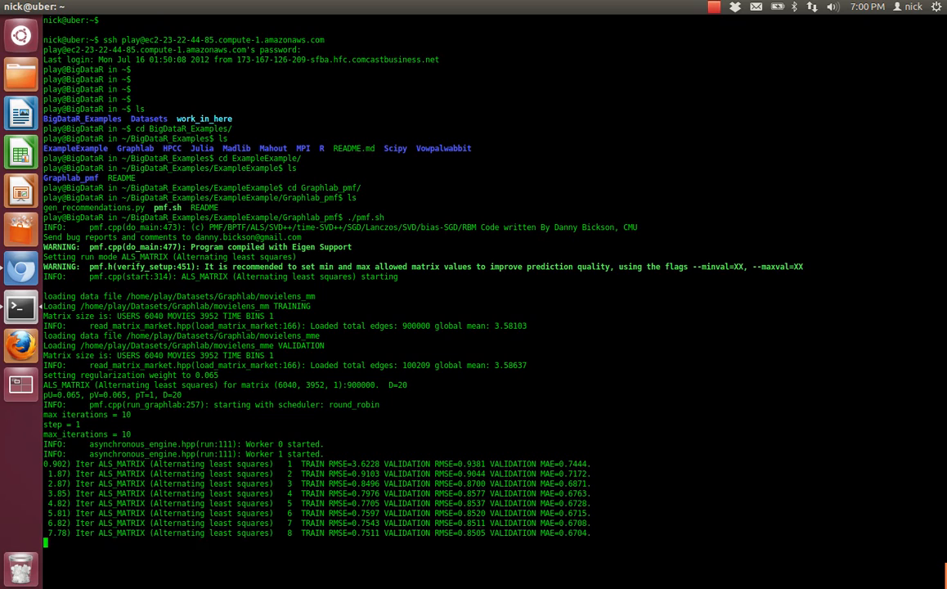
scroll("down", 3)
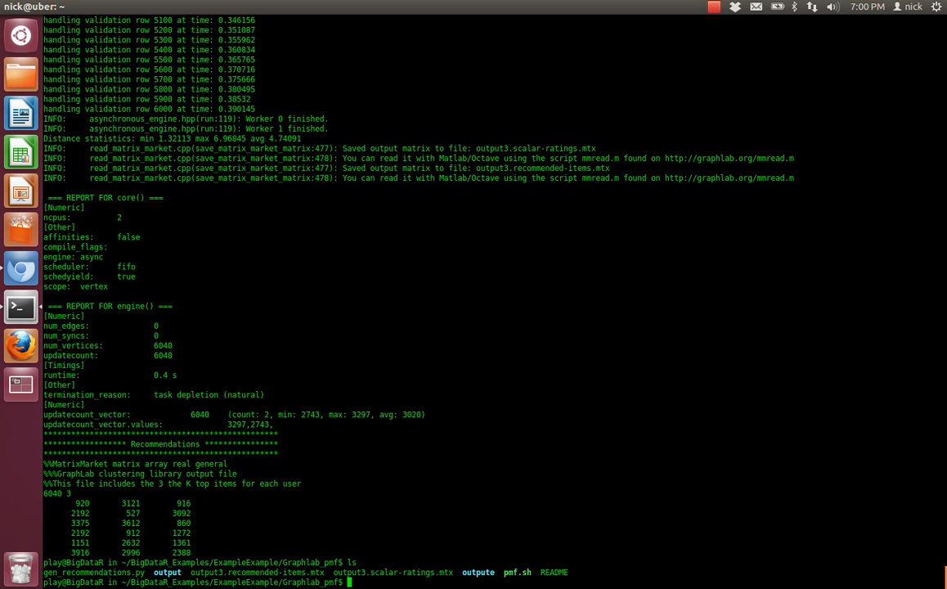
type("emacs -nw README")
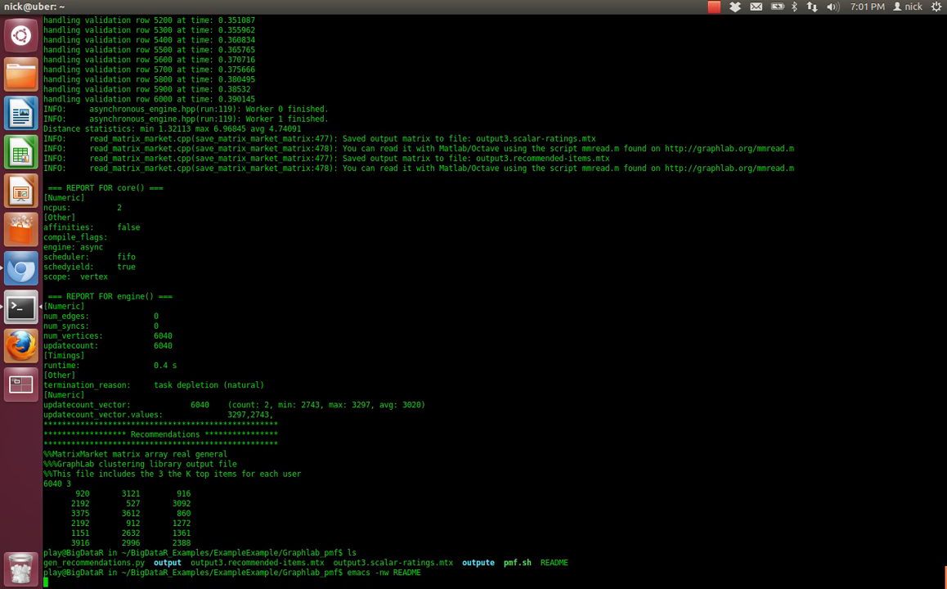
key("Return")
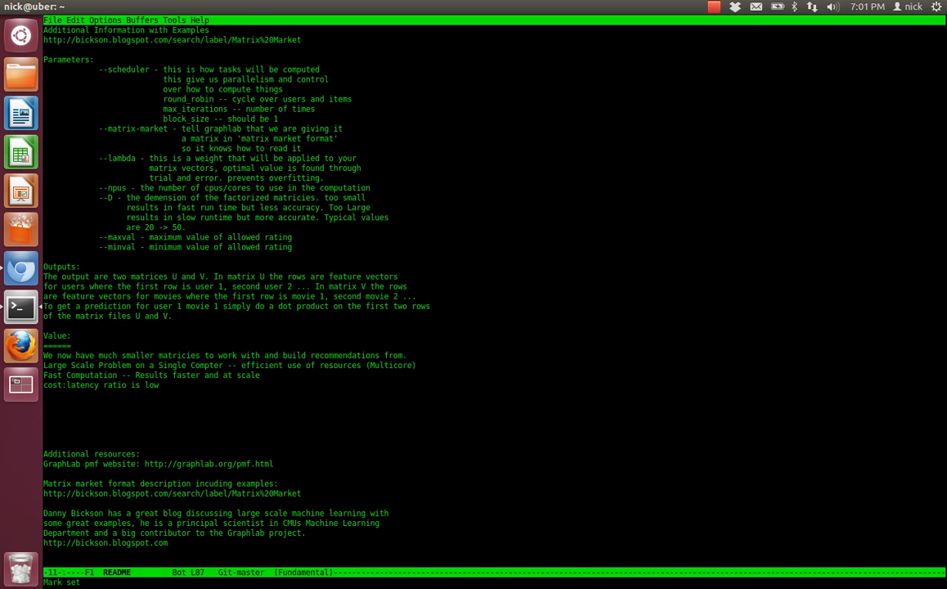
scroll("up", 3)
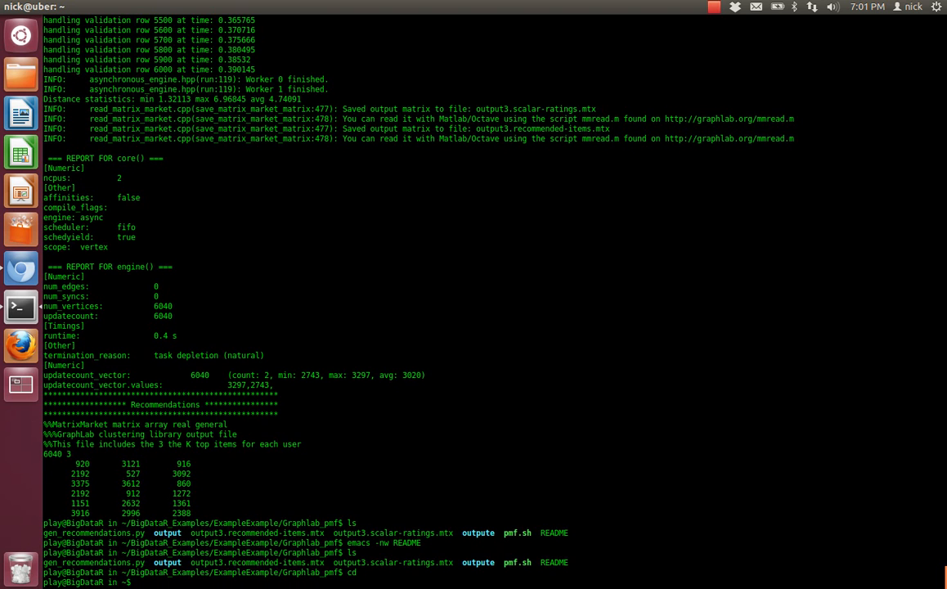
- Return to BigDataR_Examples/Graphlab_pmf and open gen_recommendations.py in emacs -nw
type("BigDataR_Examples/ExampleExample/Graphlab_pmf/")
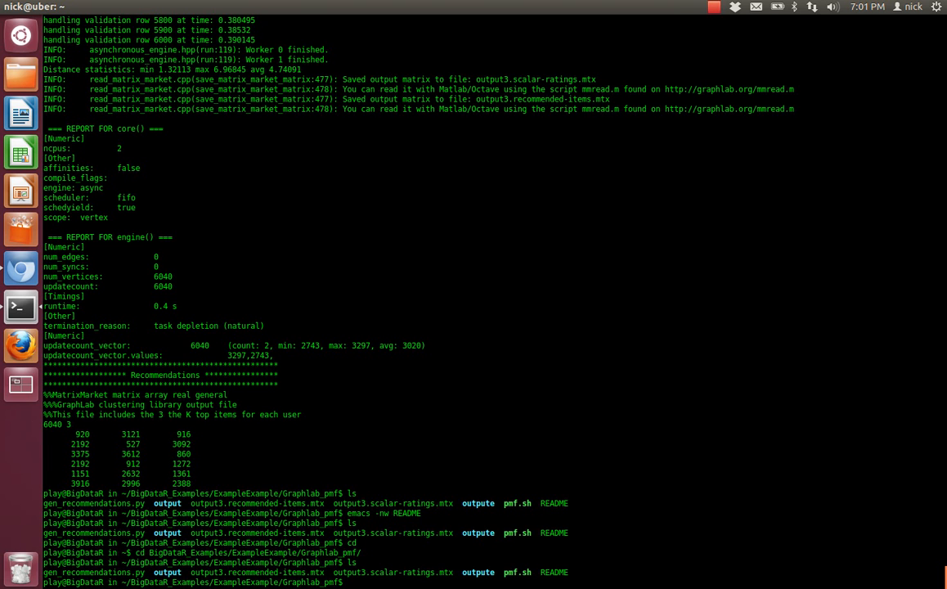
type("emacs -nw gen_recommendations.py")
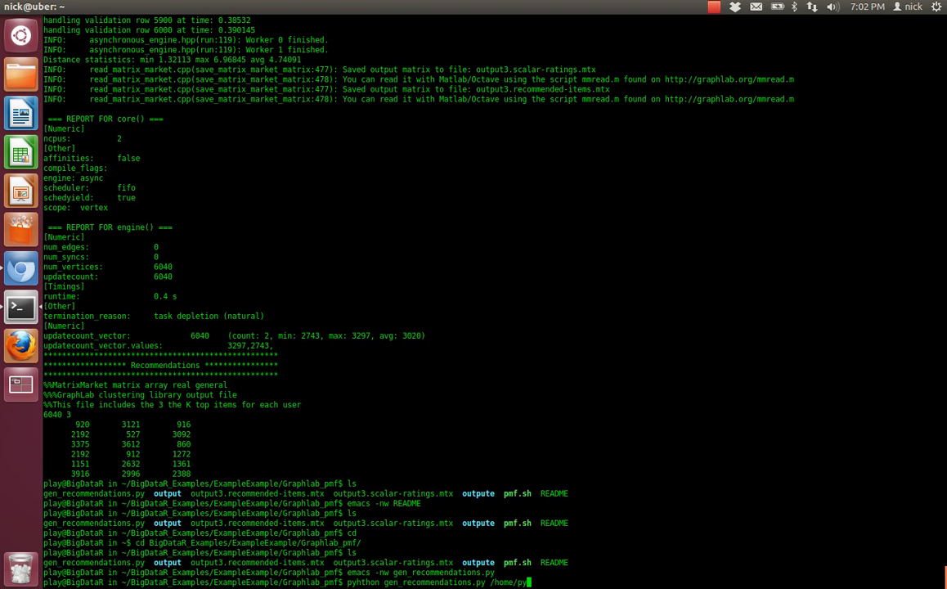
- Run gen_recommendations.py on /home/play/Datasets/Graphlab movielens_mm .out.U and .out.V files
type("play/")
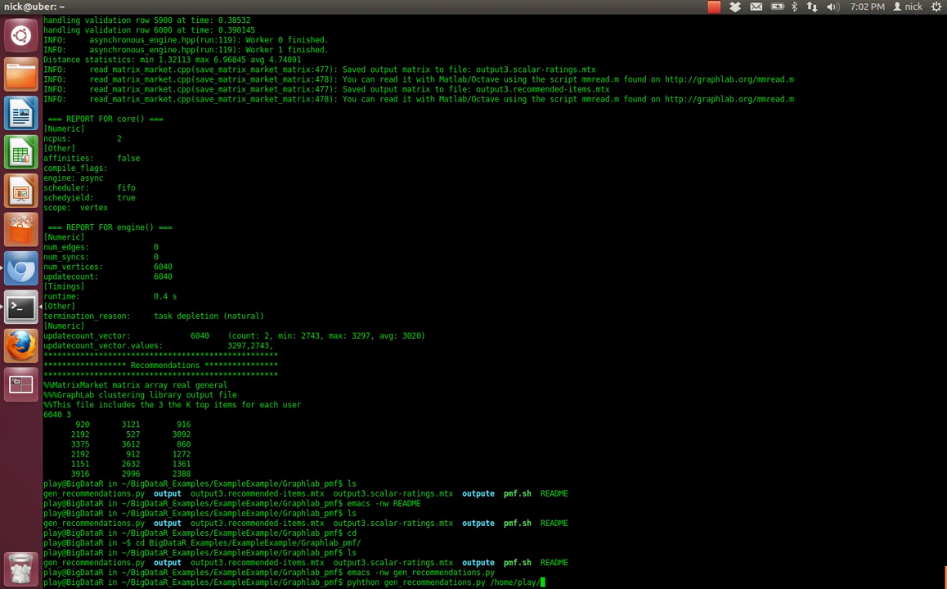
type("Datasets/Graphlab/")
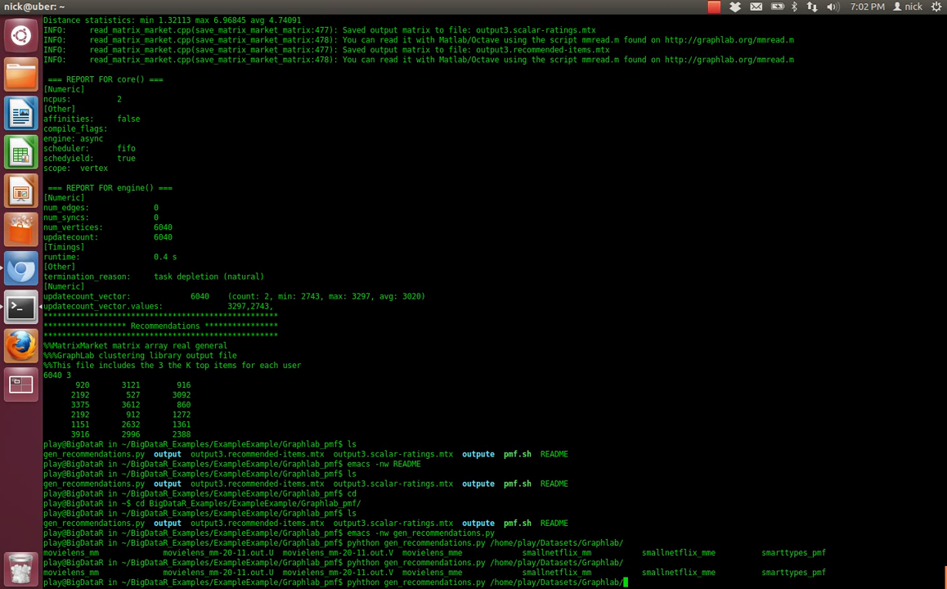
type("movielens_mm-20-11.out.U /home/play/Datasets/Graphlab/movielens_mm-20-11.out.")
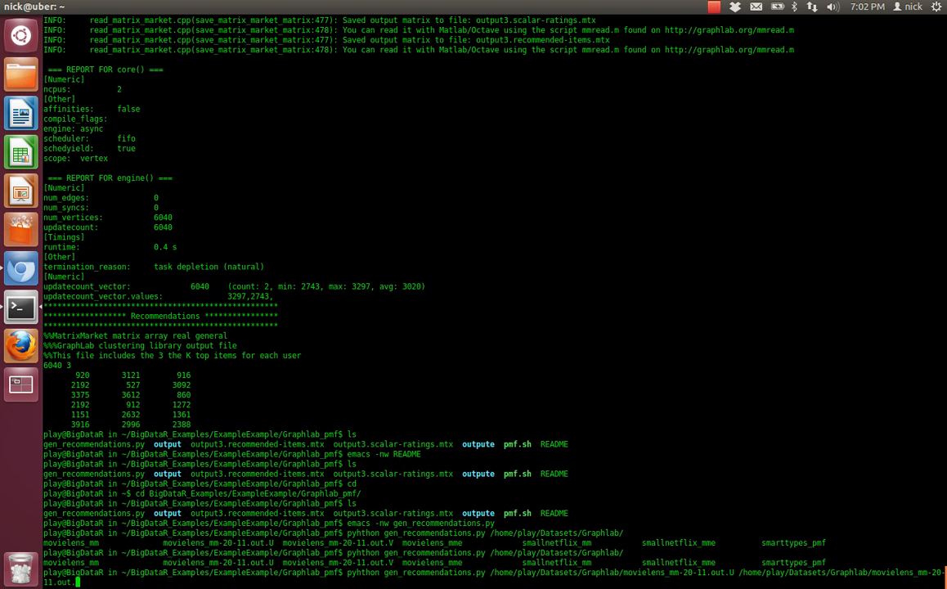
type("V")
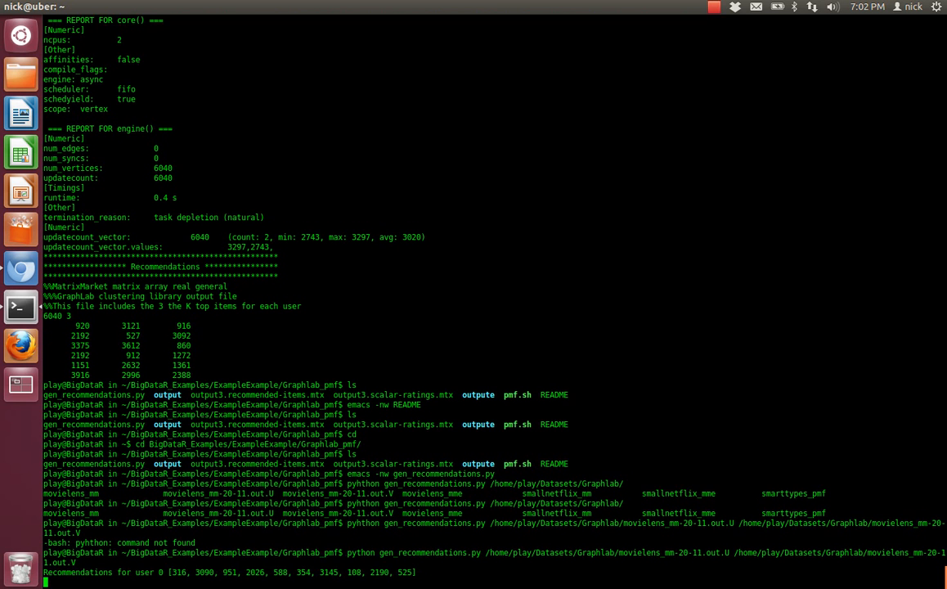
- Follow the streaming per-user recommendation lists as they print in the SSH session
scroll("down", 3)
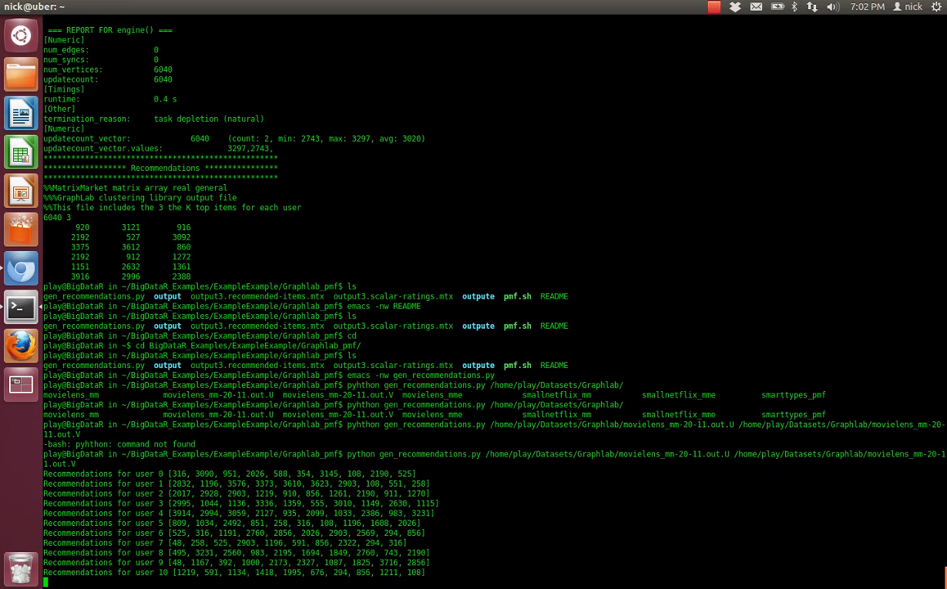
scroll("down", 3)
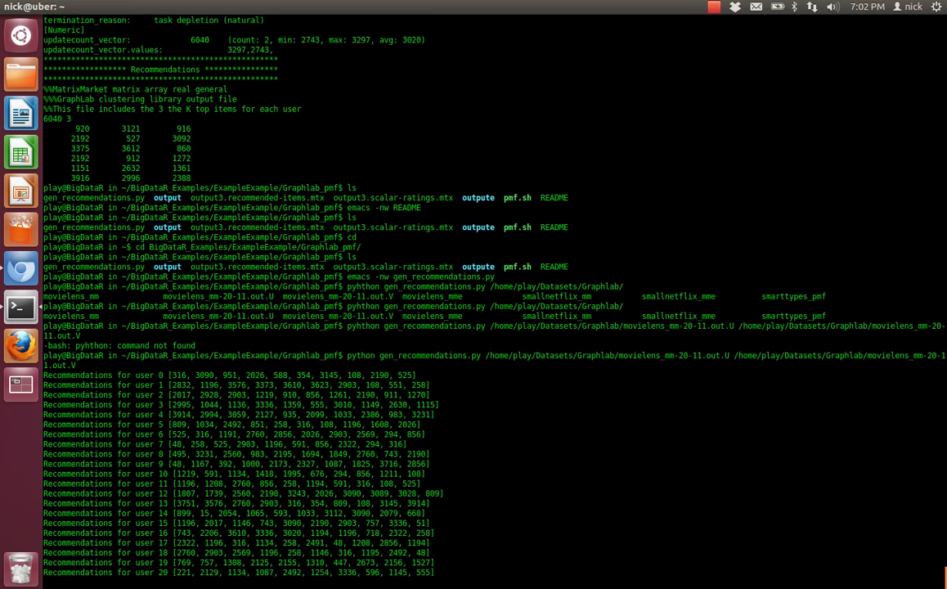
scroll("down", 3)
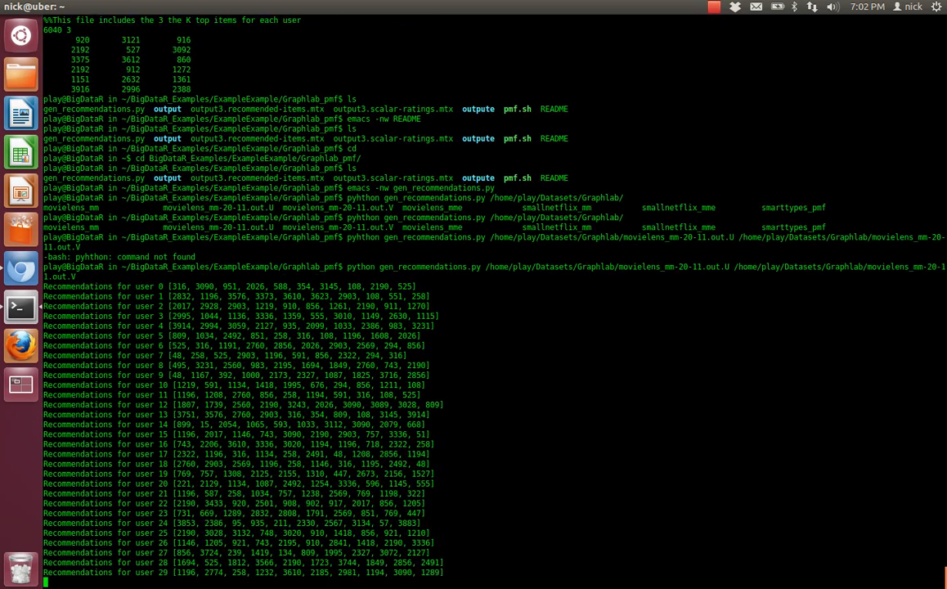
scroll("down", 3)
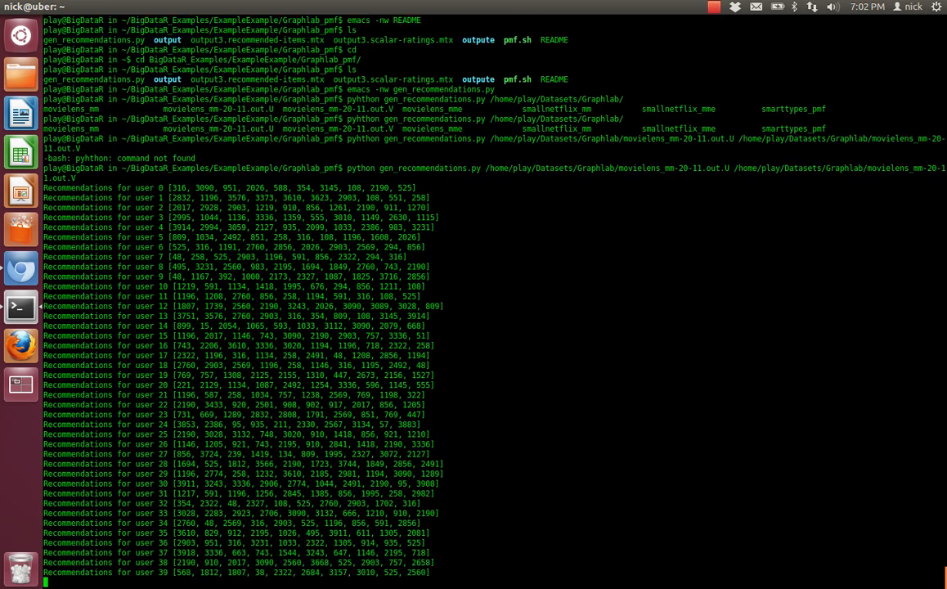
scroll("down", 3)
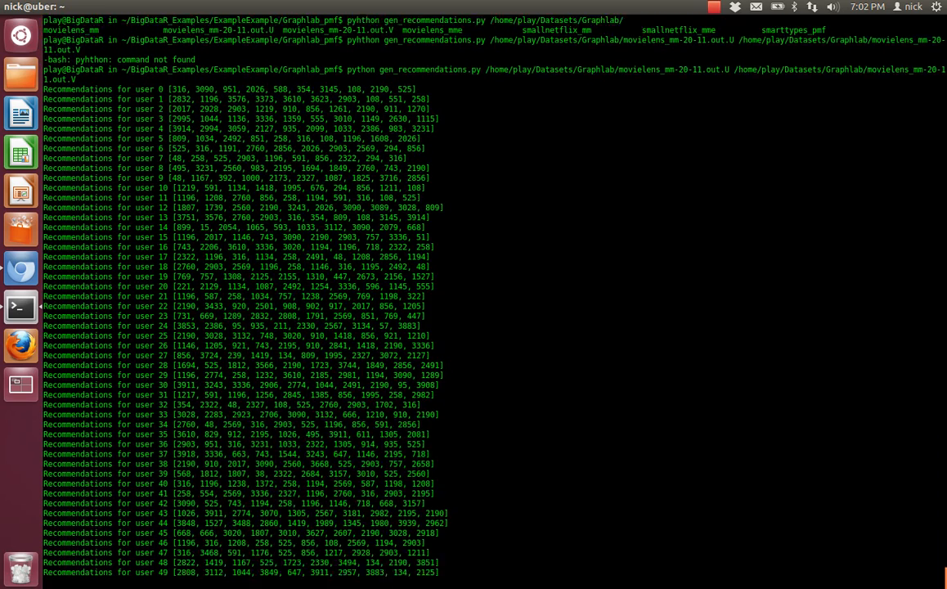
scroll("down", 3)
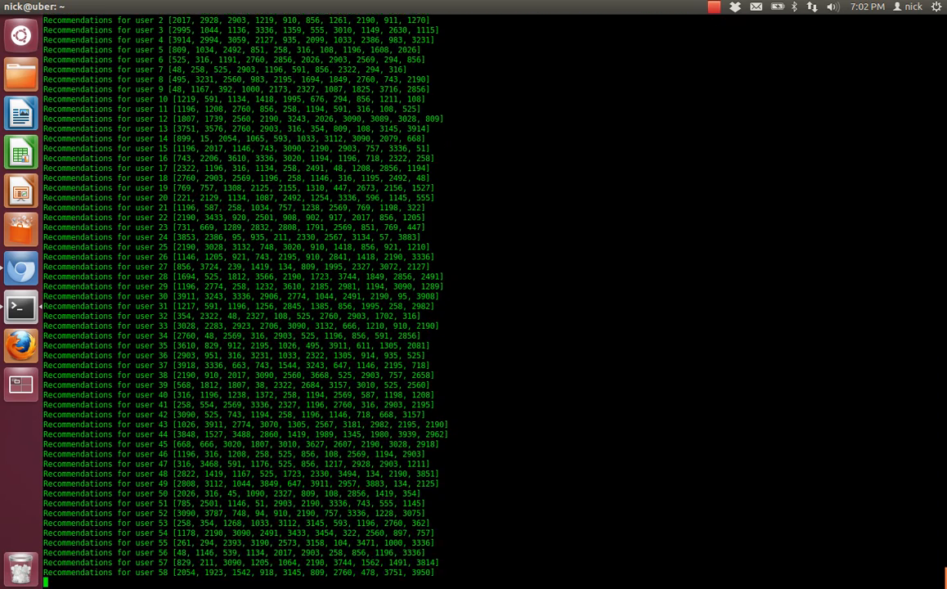
scroll("down", 3)
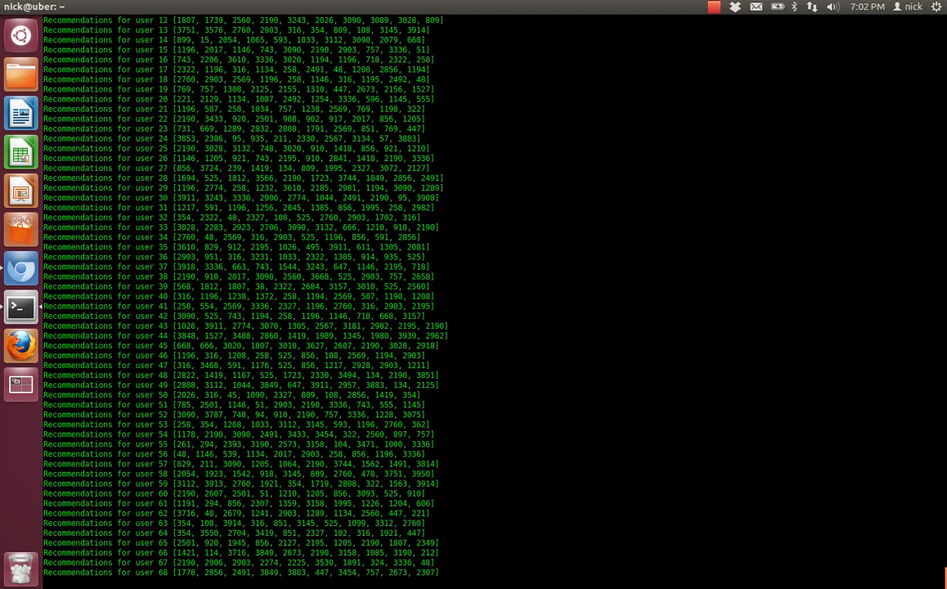
scroll("down", 3)
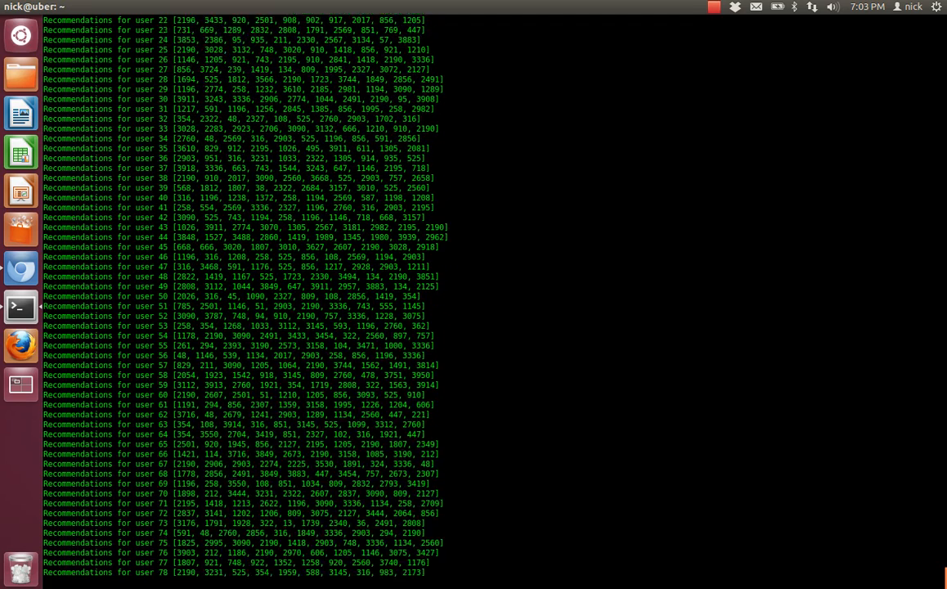
scroll("down", 3)
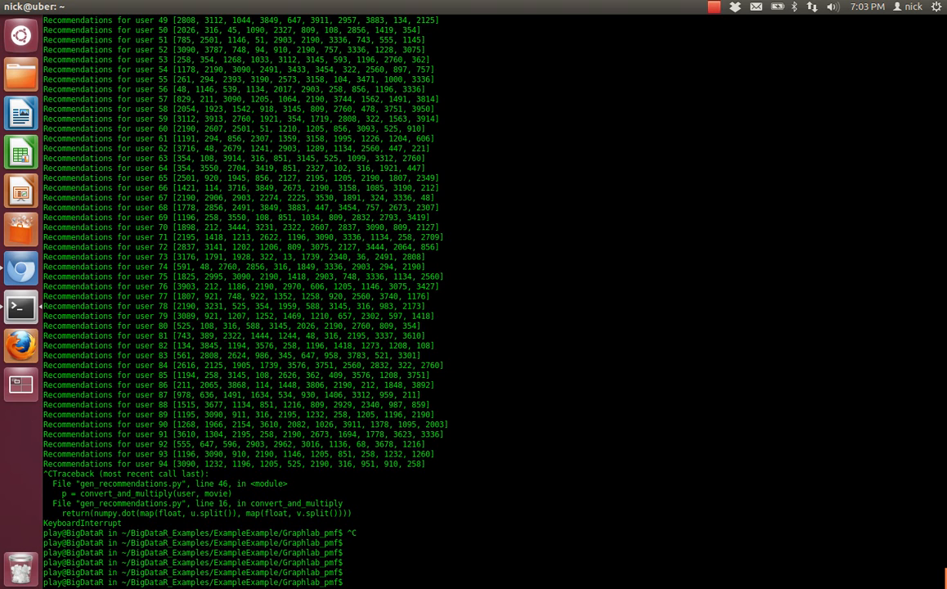
mouse_move(568, 359)
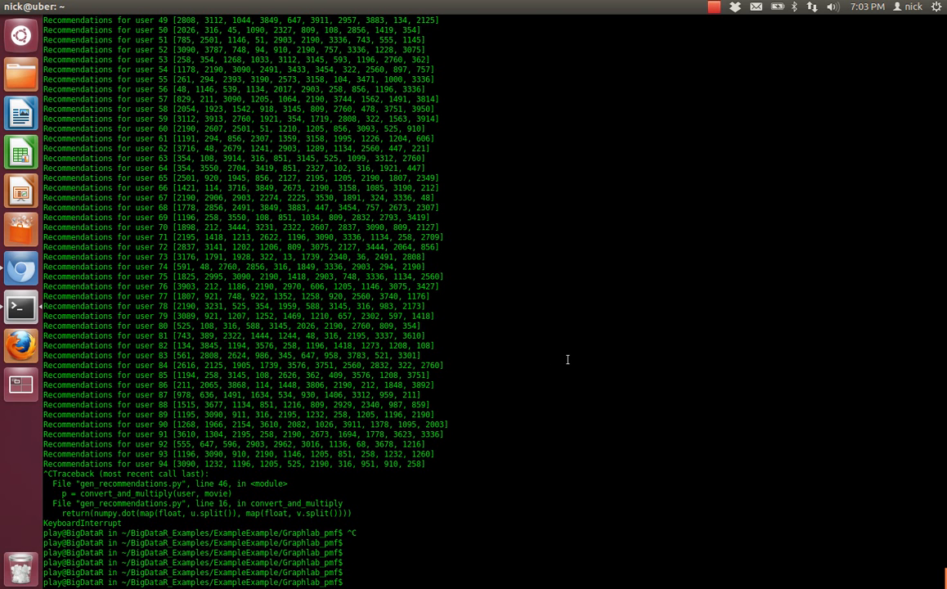